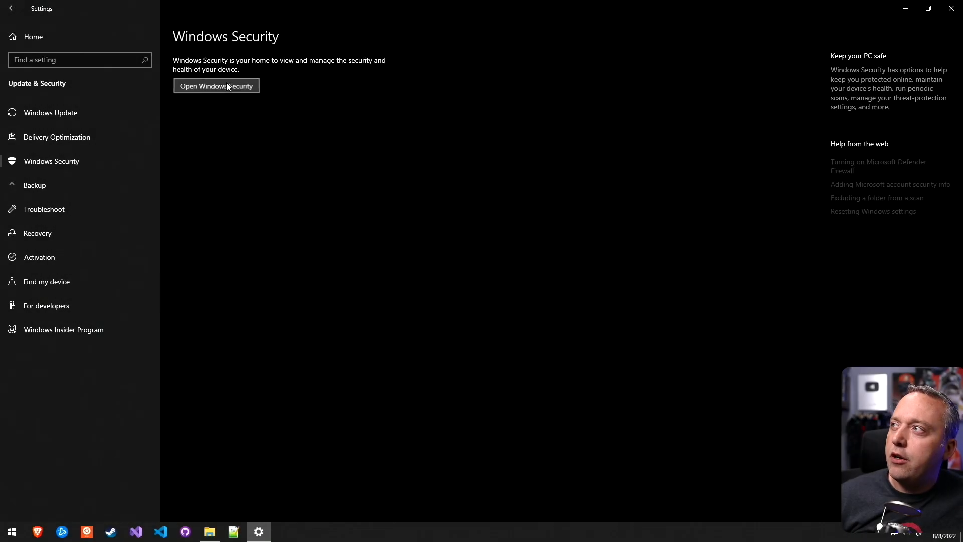
Step: Browse into the Windows Defender folder from the Windows Security app
click(216, 85)
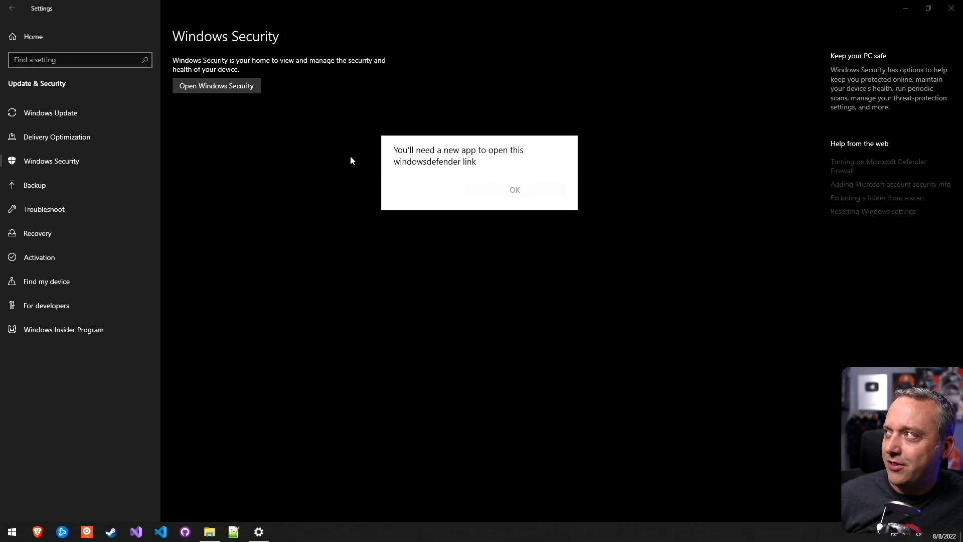
mouse_move(305, 133)
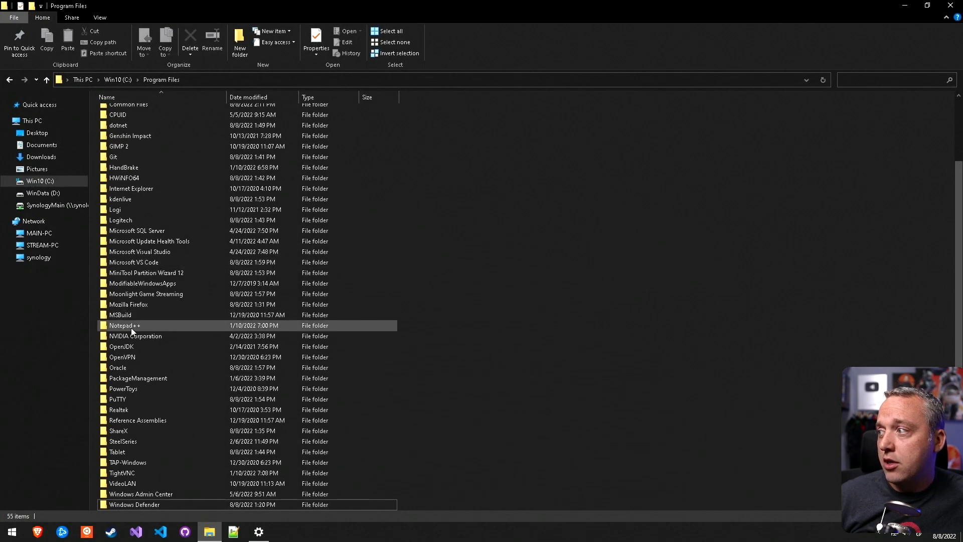
click(122, 451)
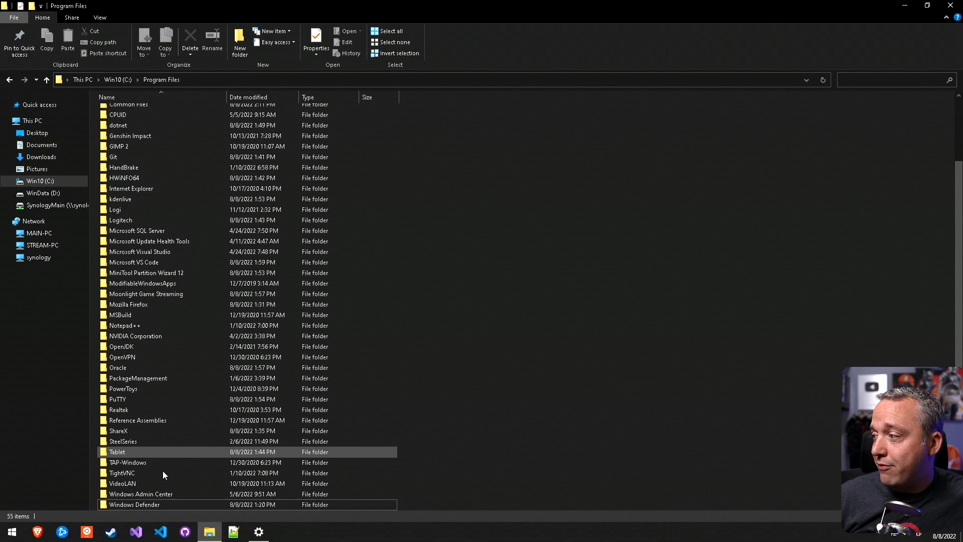
double_click(133, 504)
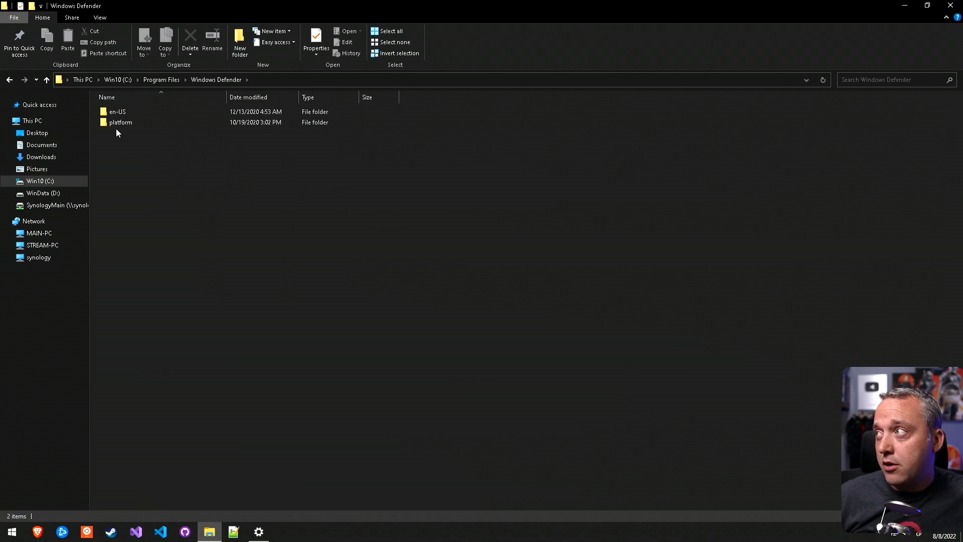
double_click(120, 123)
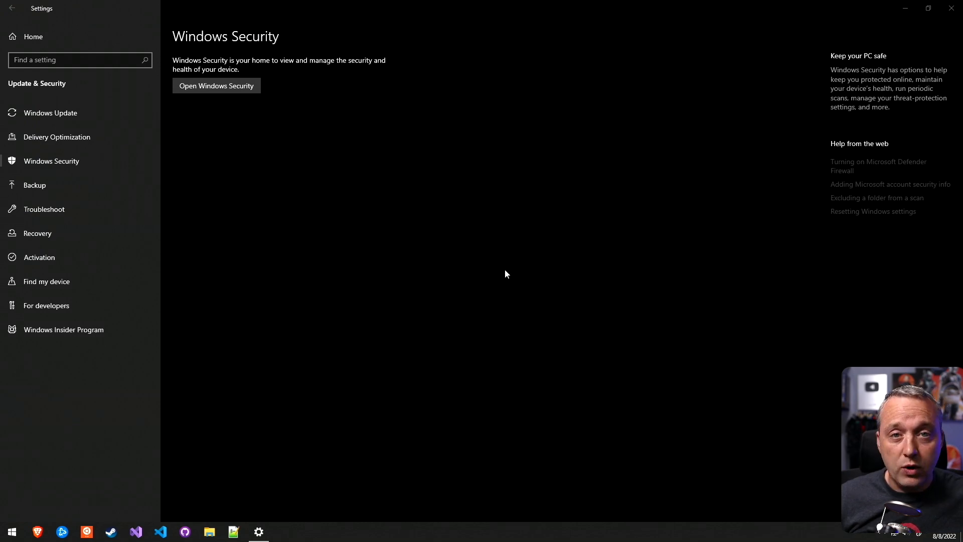
mouse_move(509, 284)
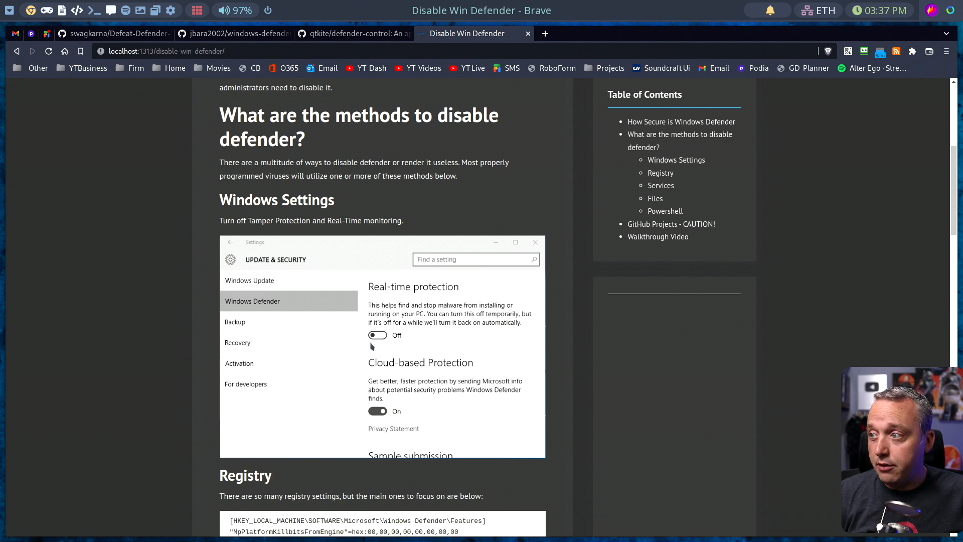
mouse_move(355, 356)
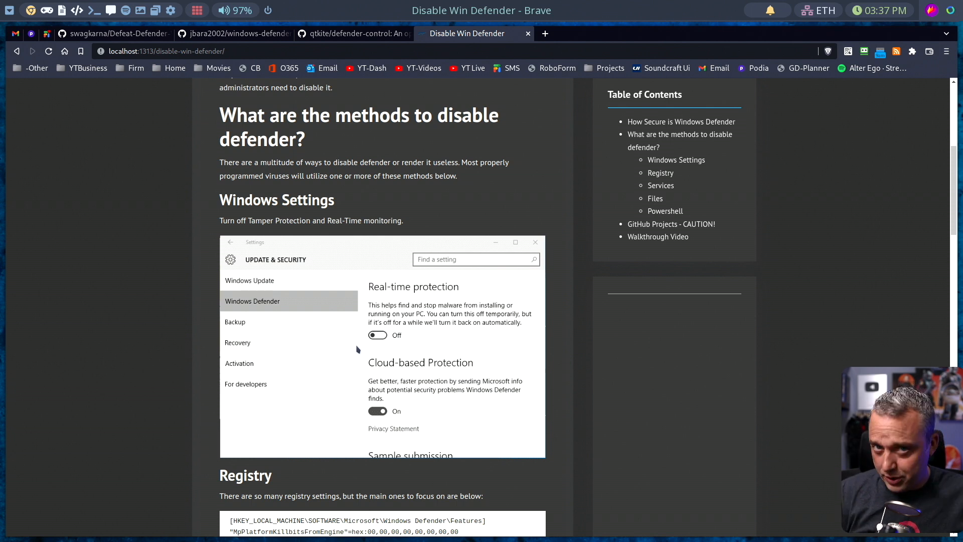
mouse_move(344, 346)
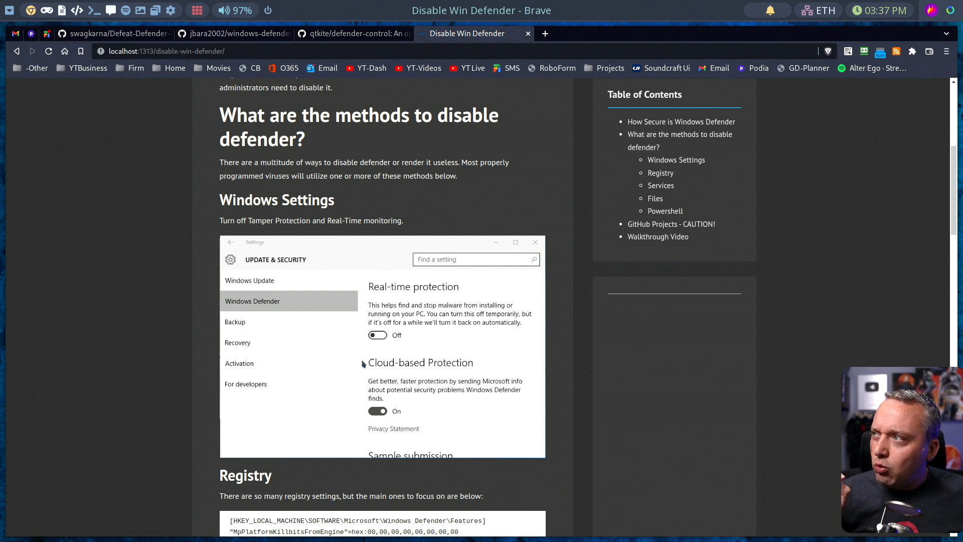
Step: Bring the Registry section with its Real-Time Protection values into view
scroll(down, 3)
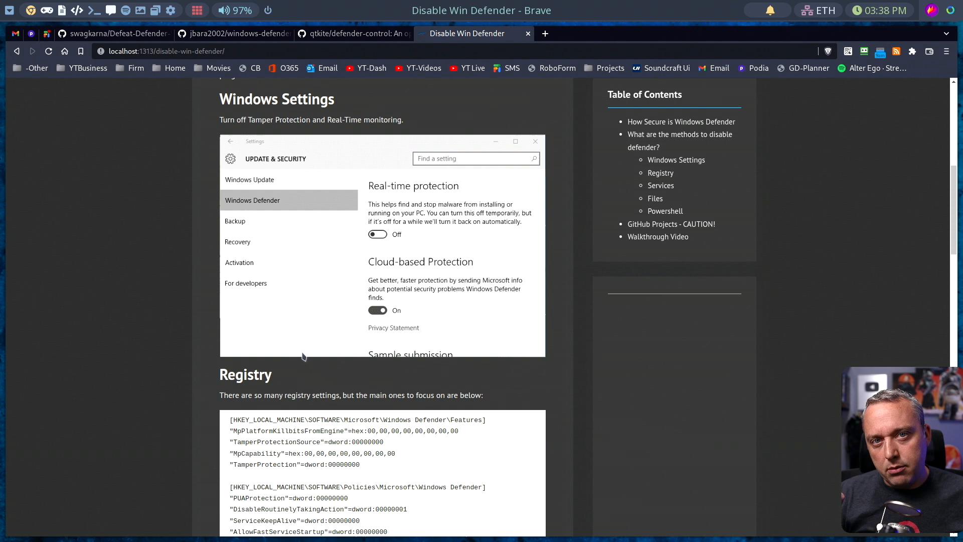
scroll(down, 3)
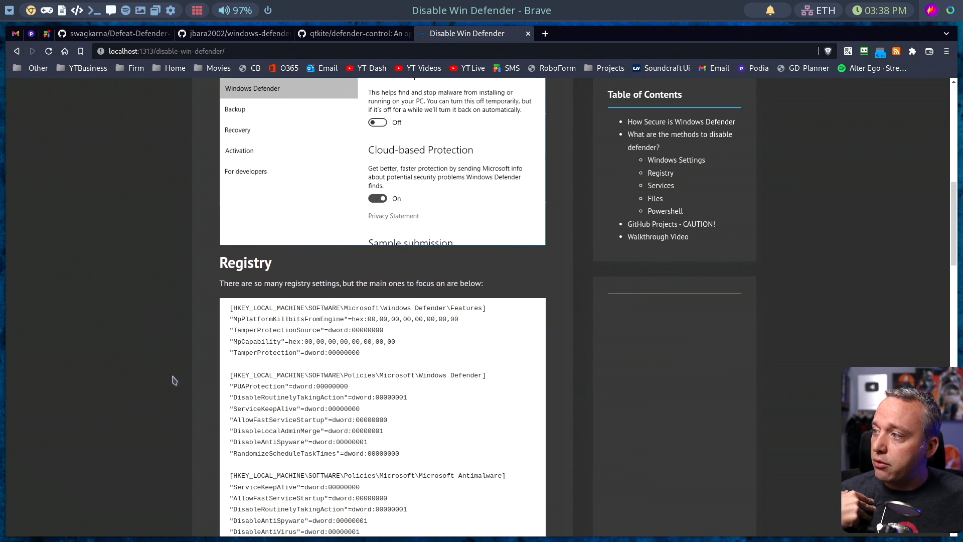
scroll(down, 3)
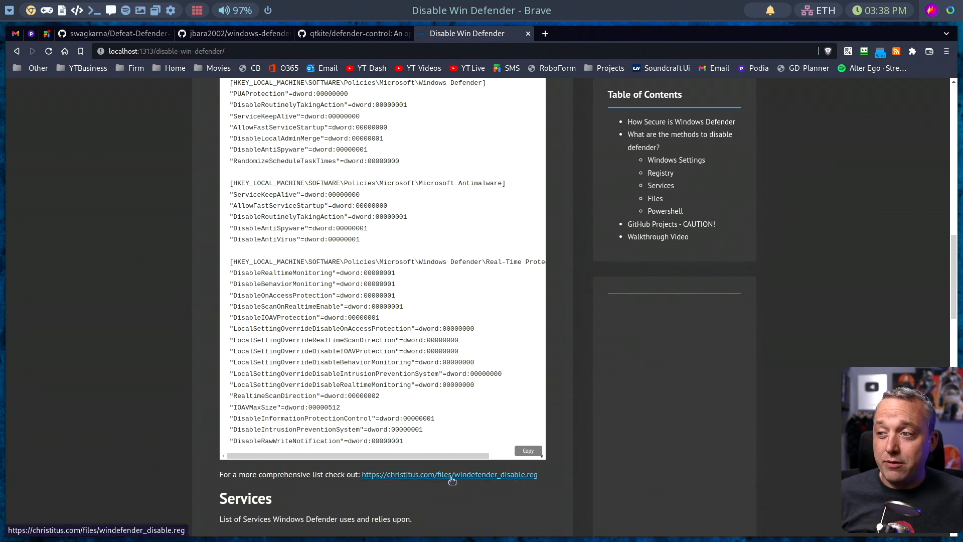
scroll(up, 3)
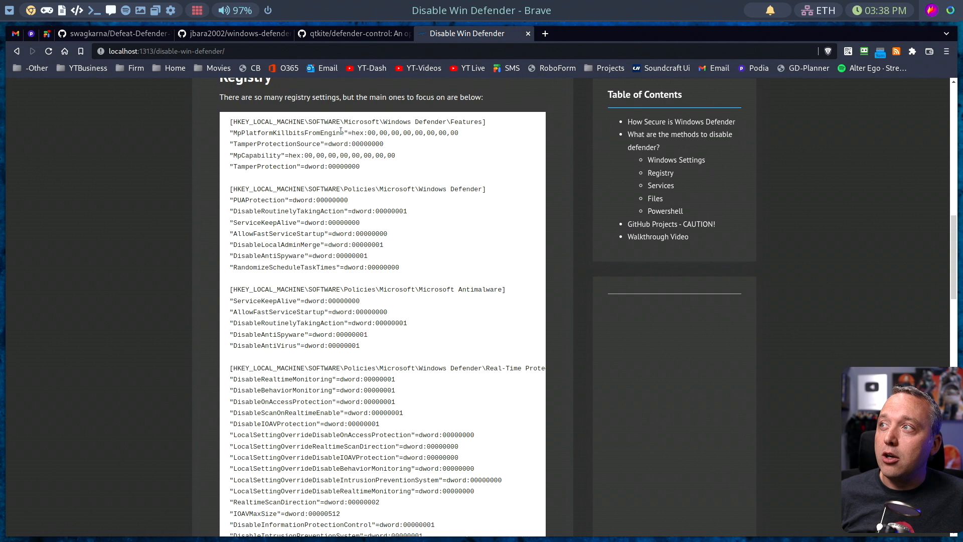
mouse_move(335, 256)
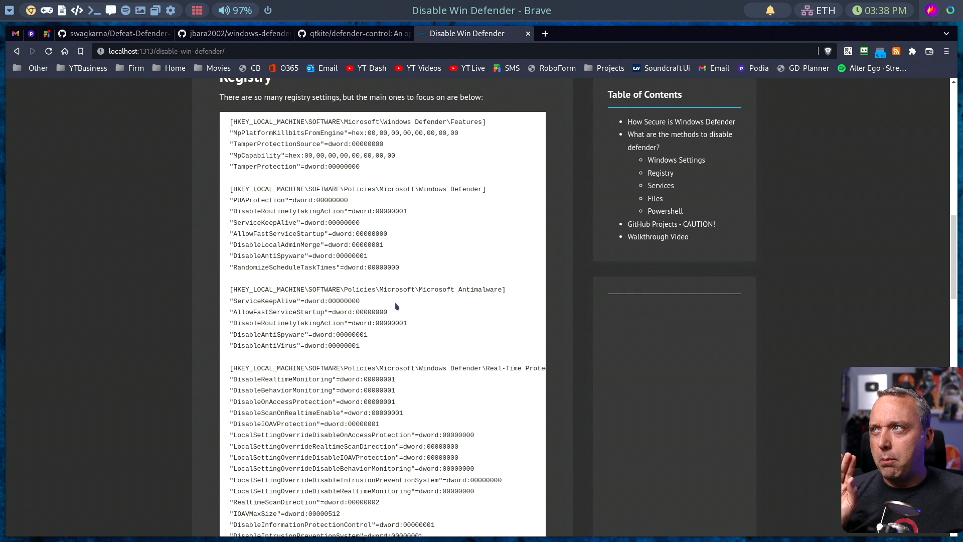
mouse_move(396, 301)
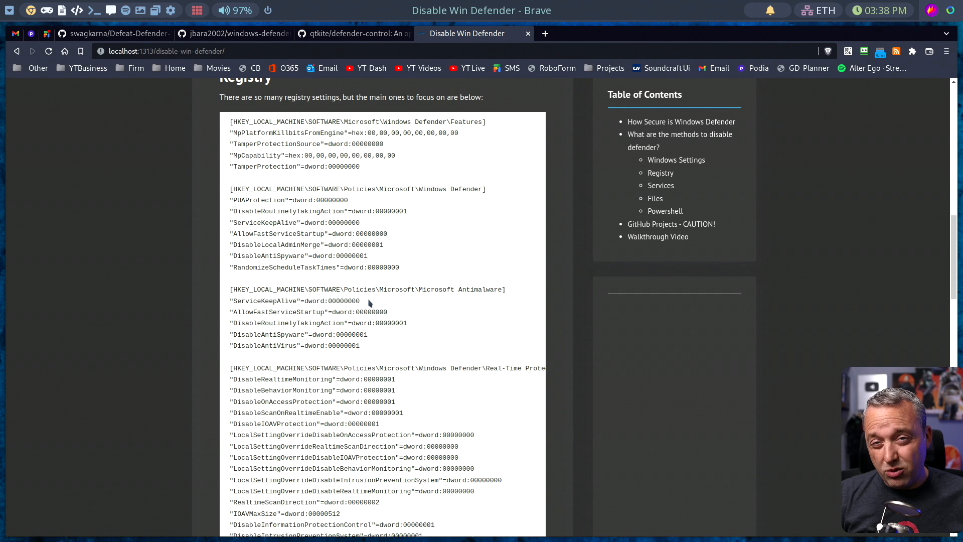
mouse_move(369, 301)
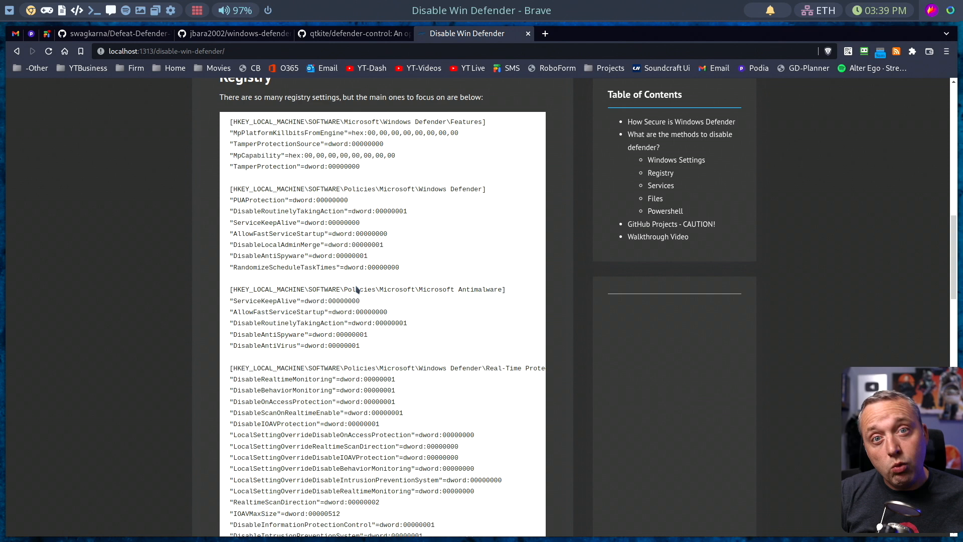
Step: Scroll past the registry code block to the Services, Files and Powershell sections
scroll(down, 3)
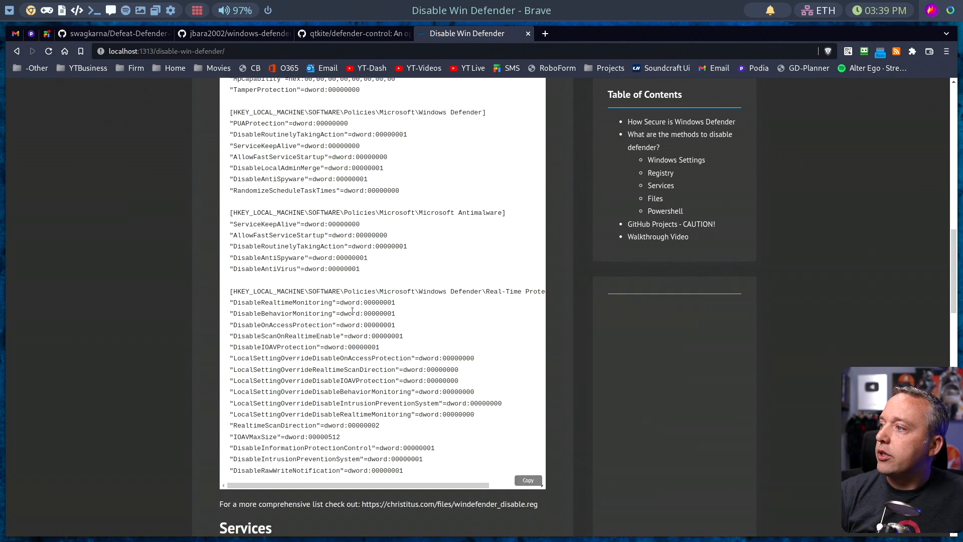
scroll(down, 3)
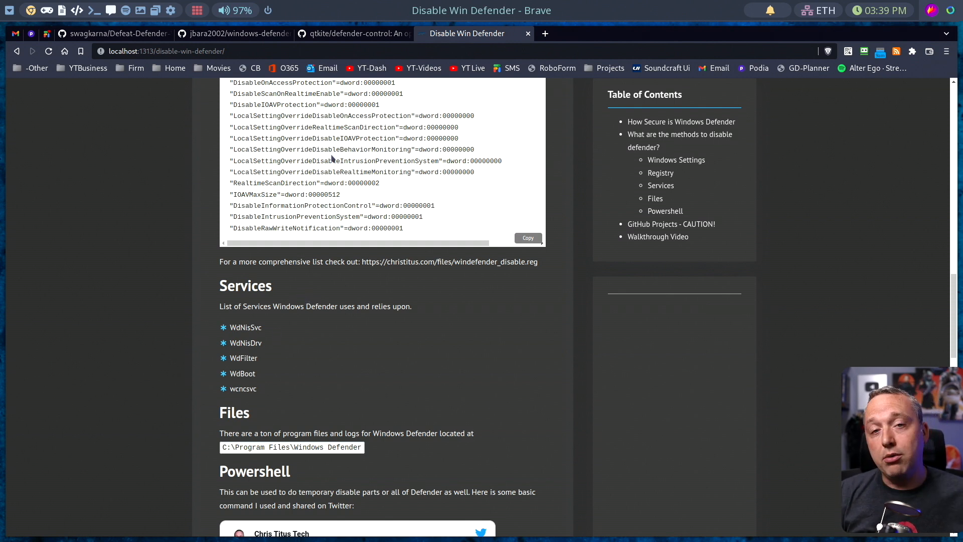
scroll(down, 3)
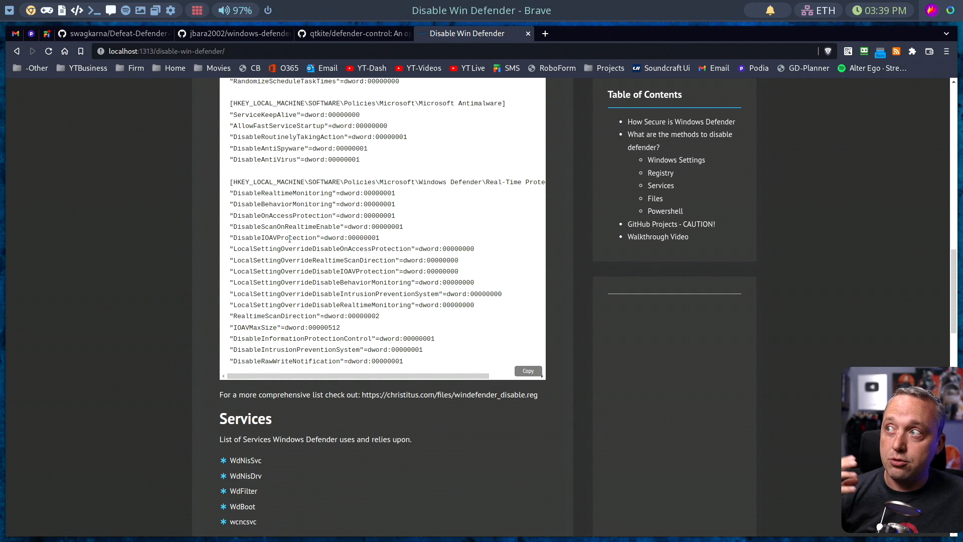
scroll(down, 3)
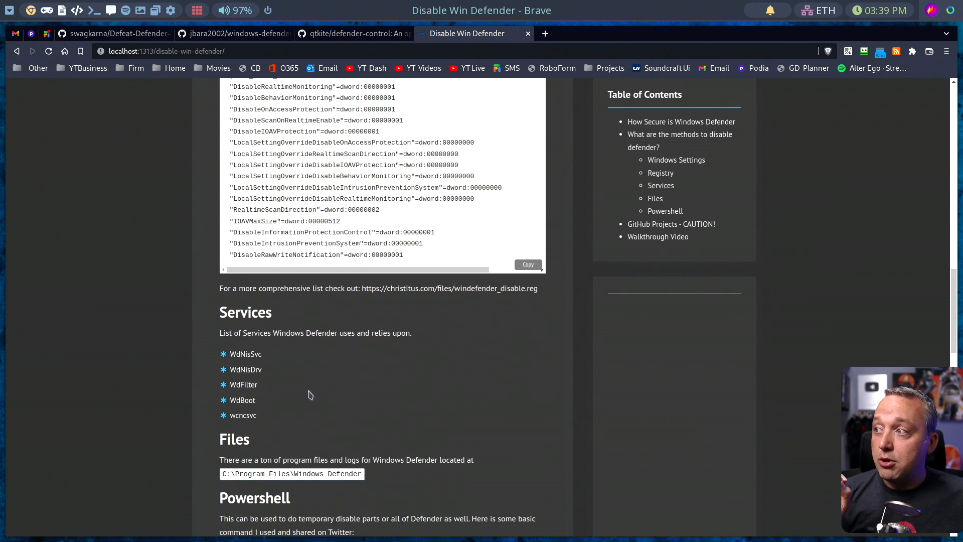
mouse_move(291, 381)
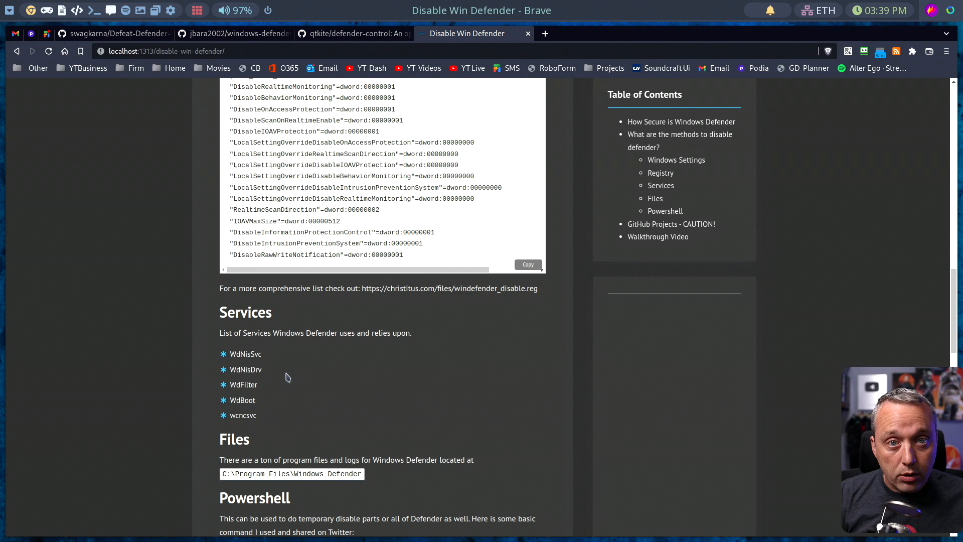
mouse_move(281, 370)
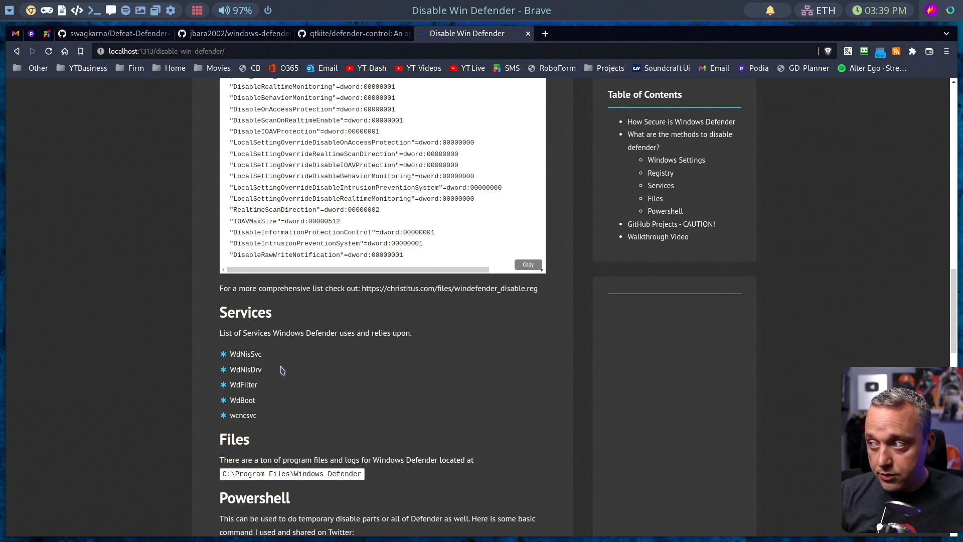
scroll(down, 3)
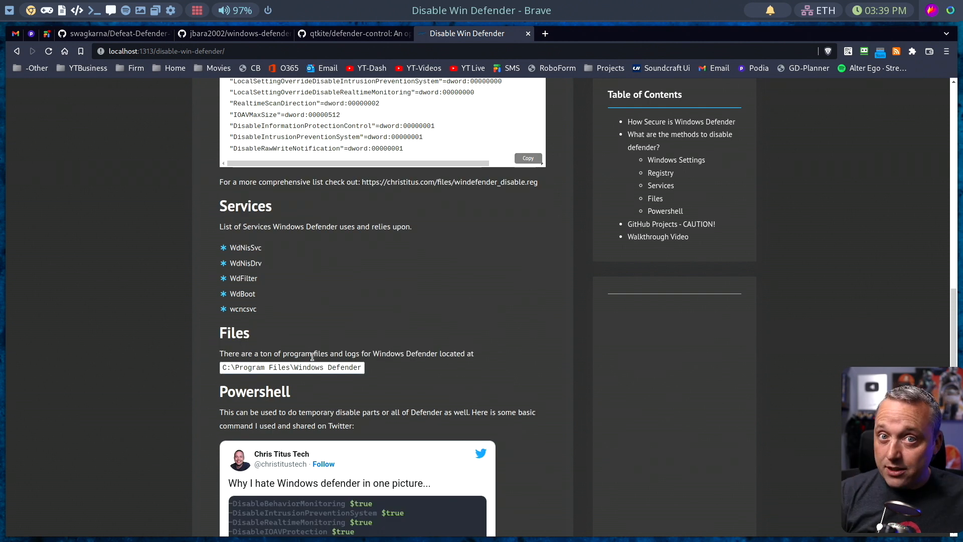
mouse_move(308, 343)
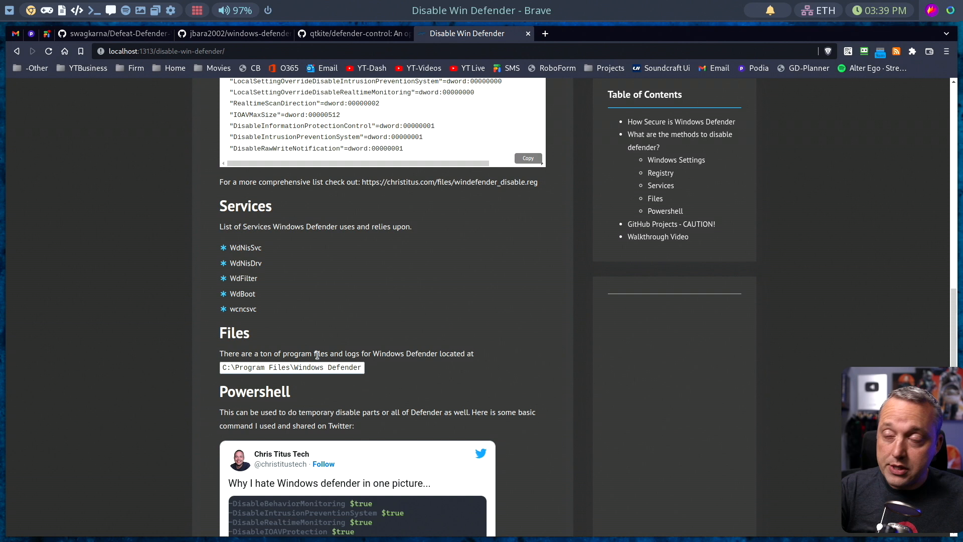
scroll(down, 3)
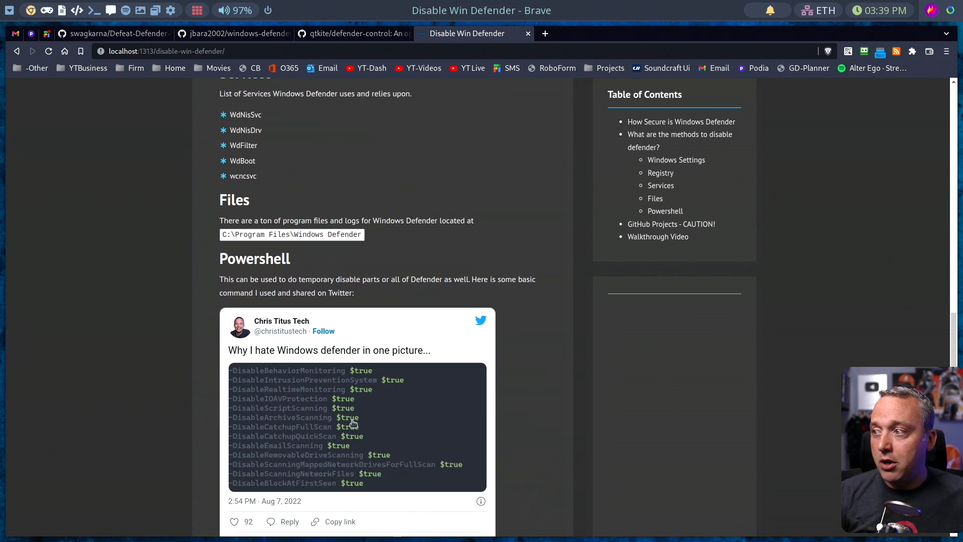
scroll(down, 3)
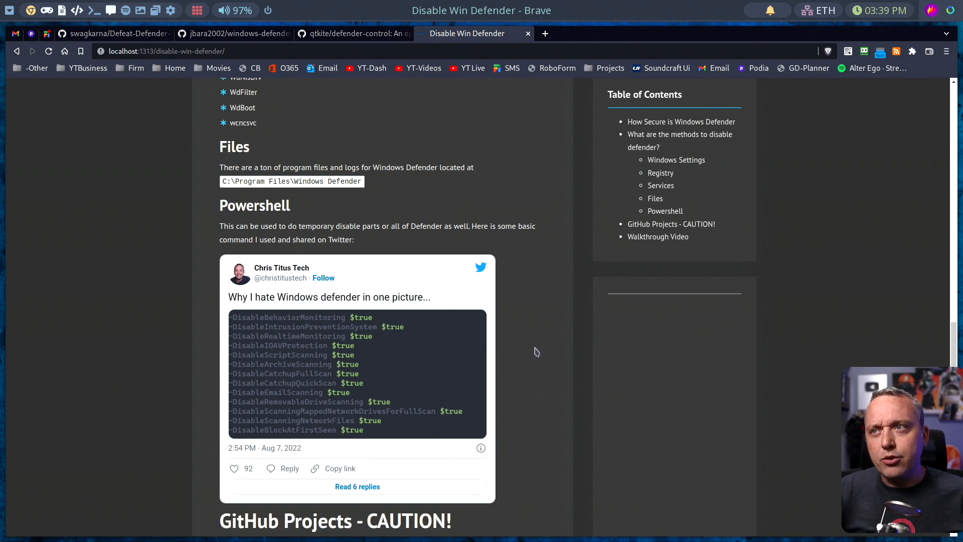
mouse_move(532, 349)
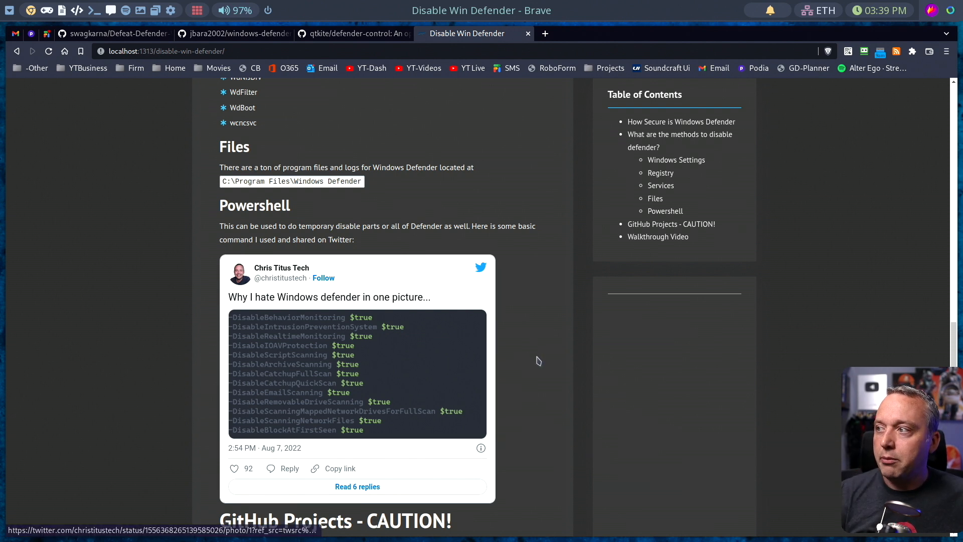
mouse_move(523, 345)
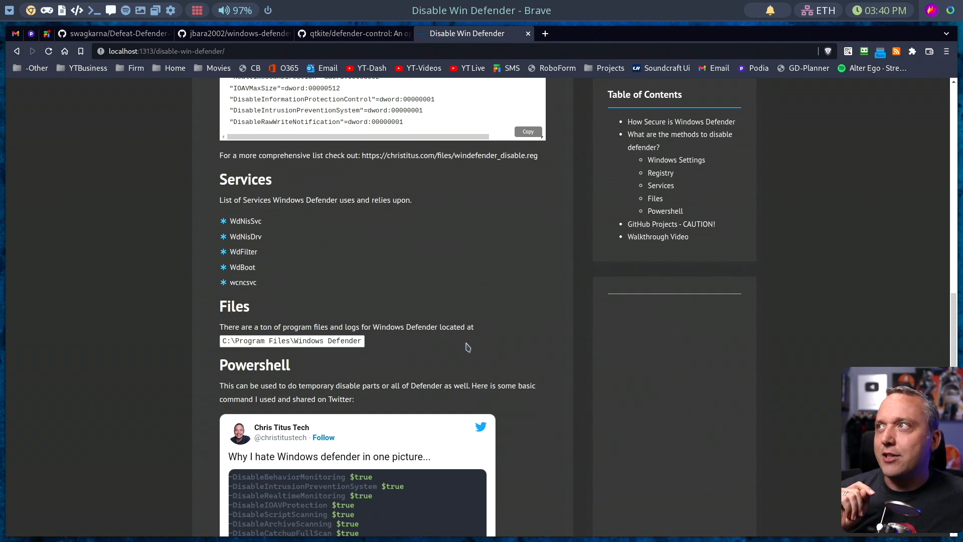
Step: Switch to the Defeat-Defender-V1.2 repo and scroll to its list of disabled protections
click(116, 33)
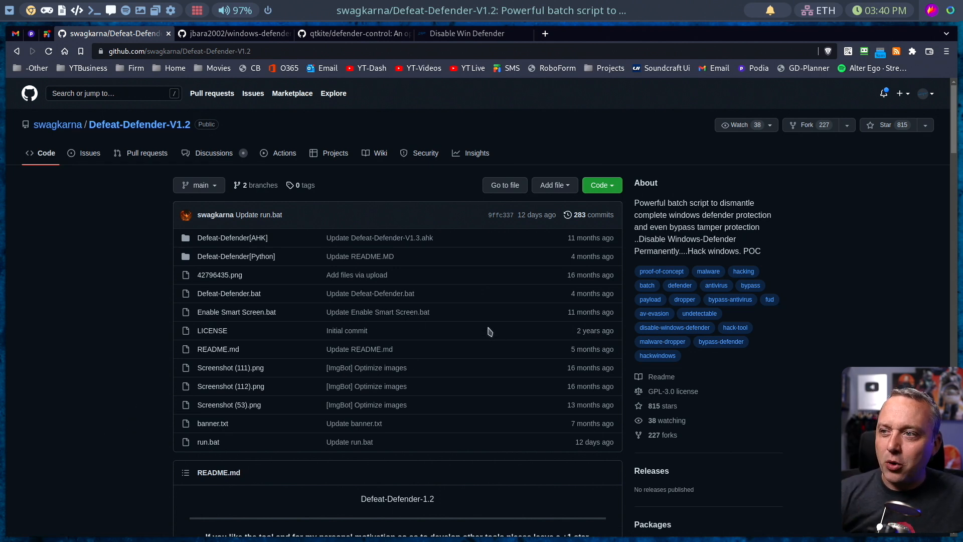
mouse_move(127, 332)
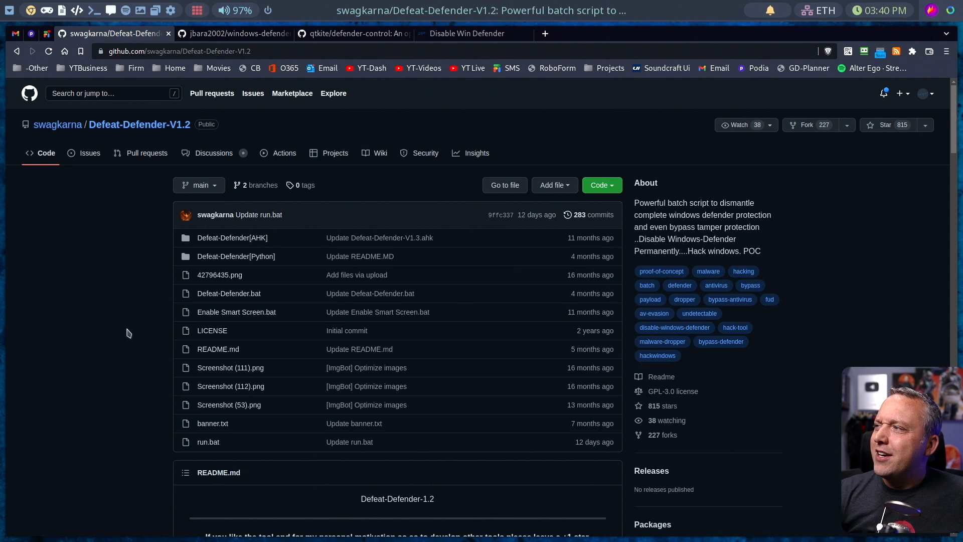
scroll(down, 3)
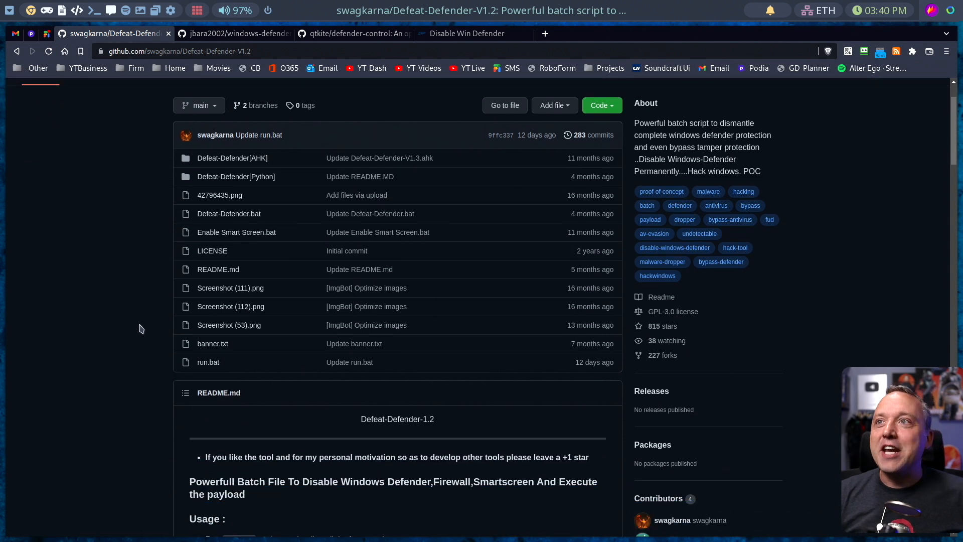
scroll(down, 3)
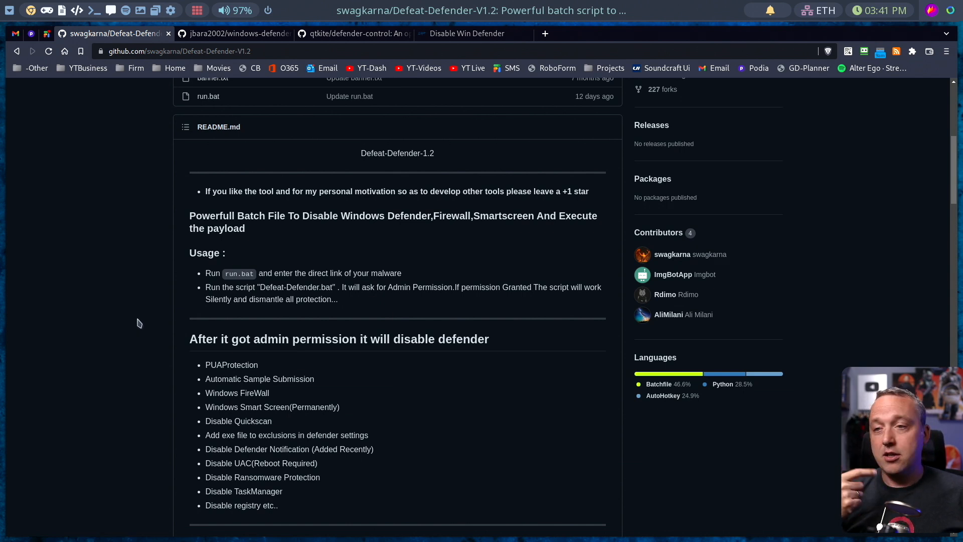
mouse_move(142, 315)
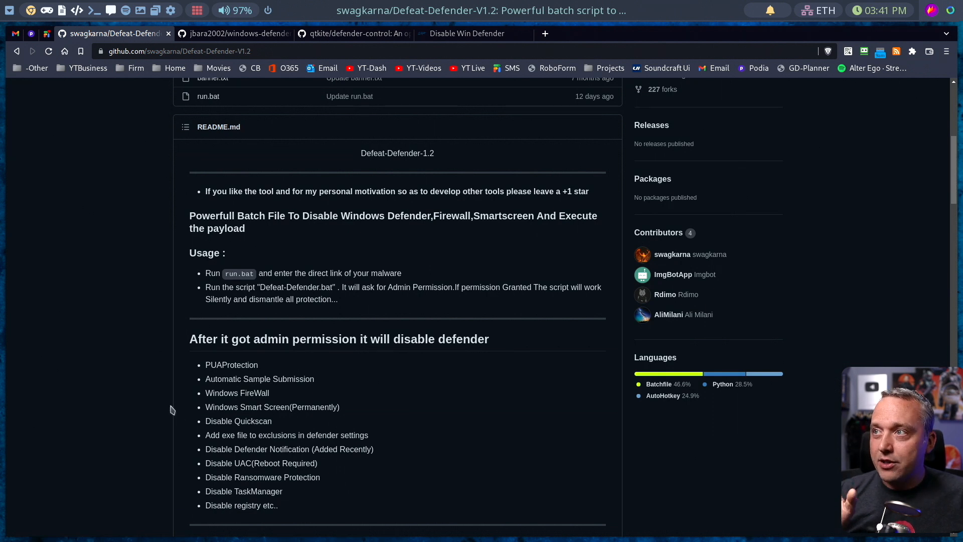
mouse_move(154, 415)
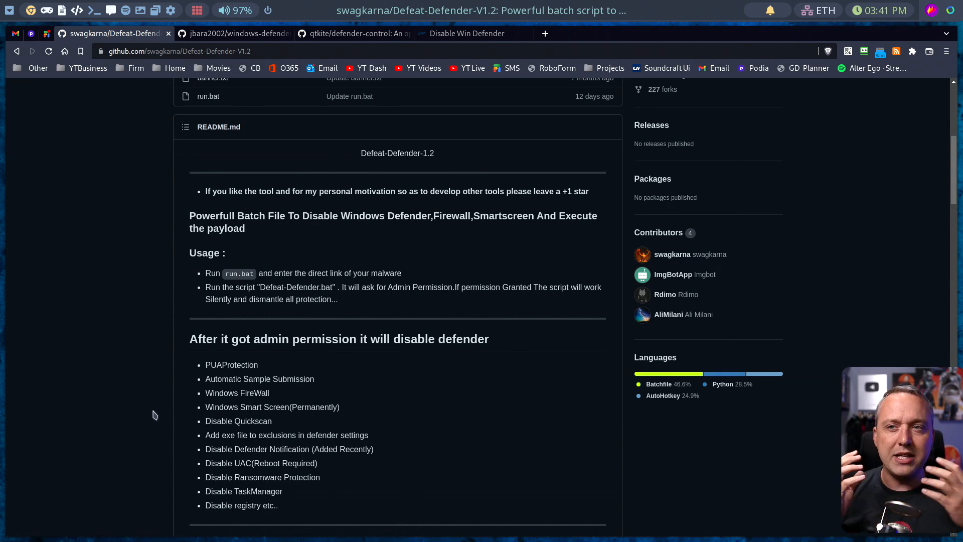
Step: Scroll to the Proof-Of-Concept video, then switch to the windows-defender-remover repository
scroll(down, 3)
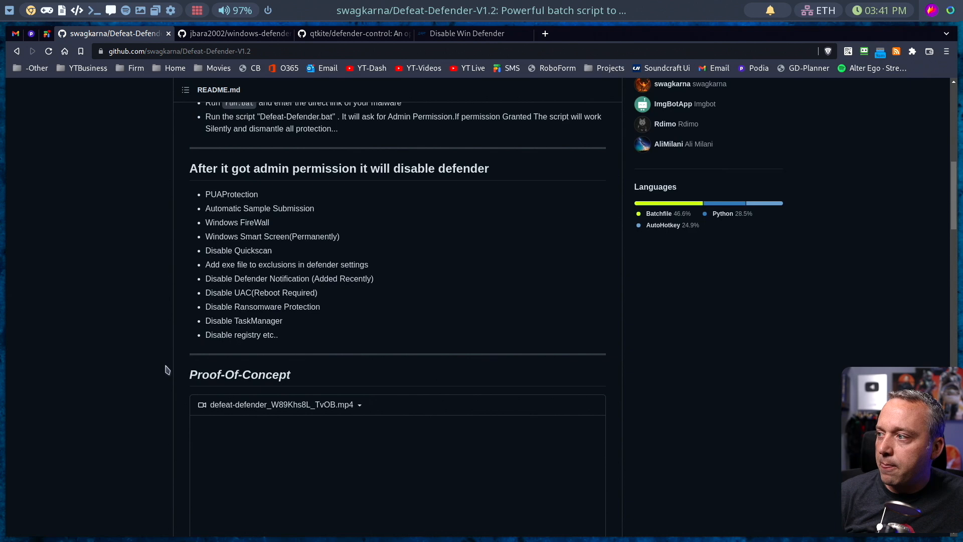
scroll(down, 3)
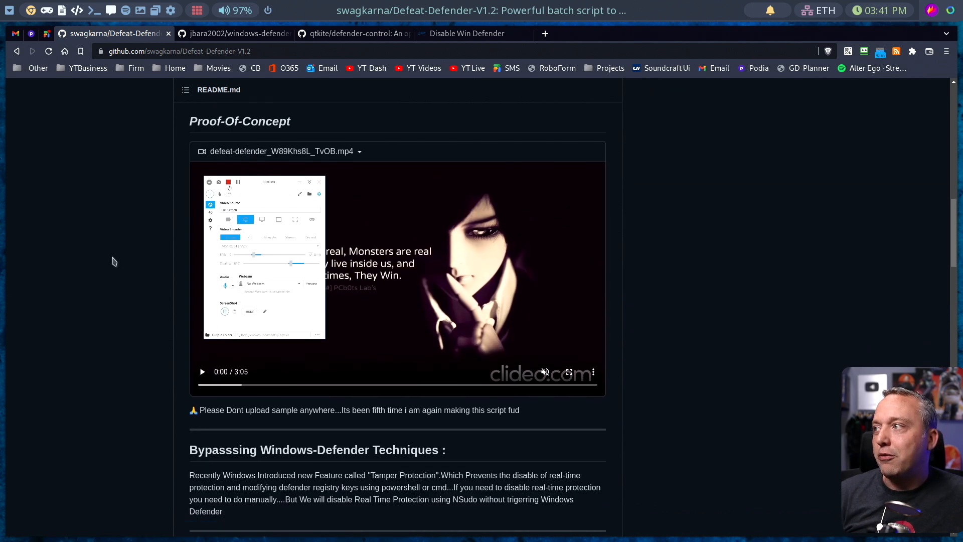
scroll(down, 3)
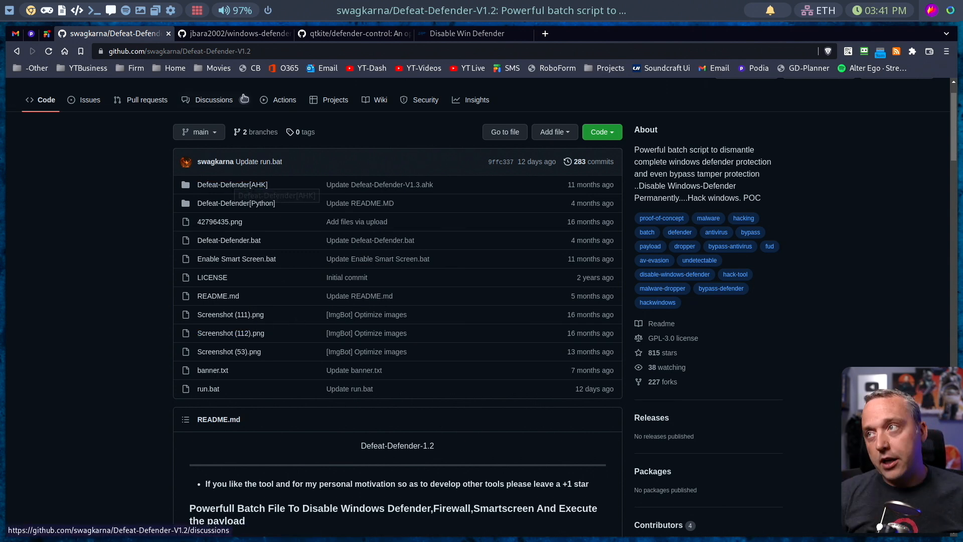
click(235, 33)
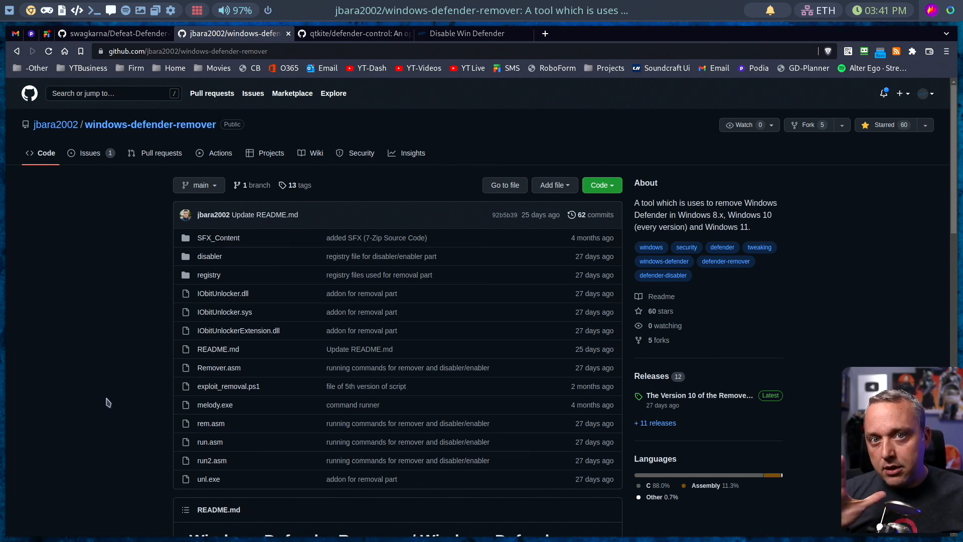
mouse_move(114, 401)
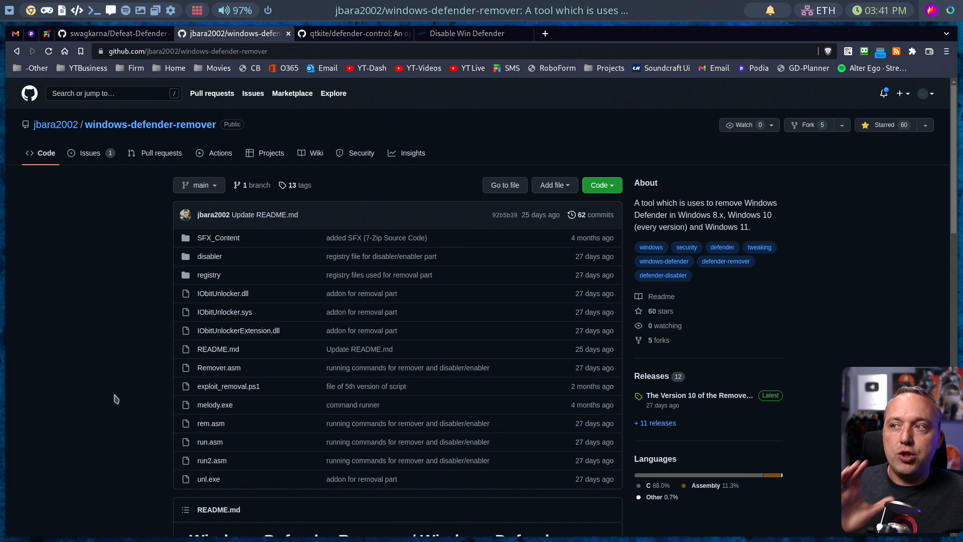
mouse_move(113, 395)
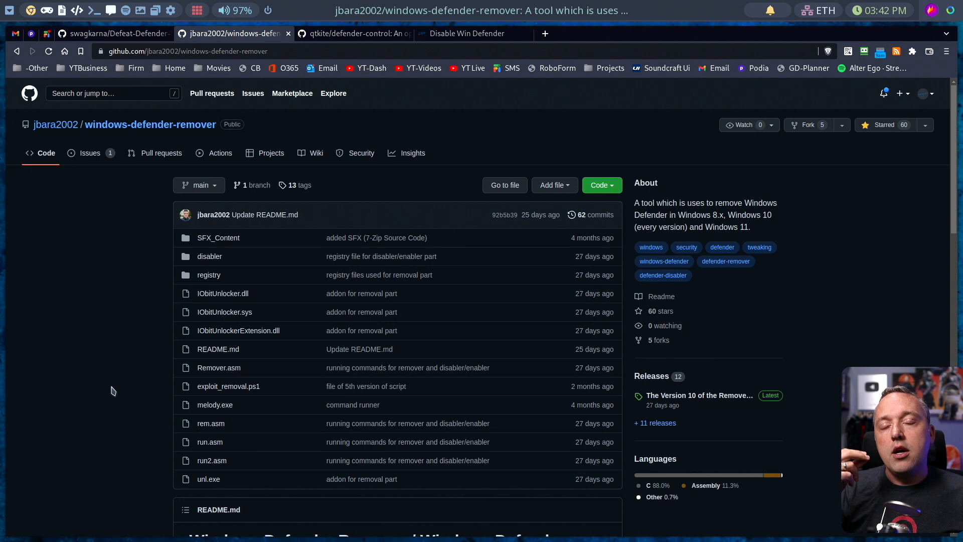
mouse_move(113, 384)
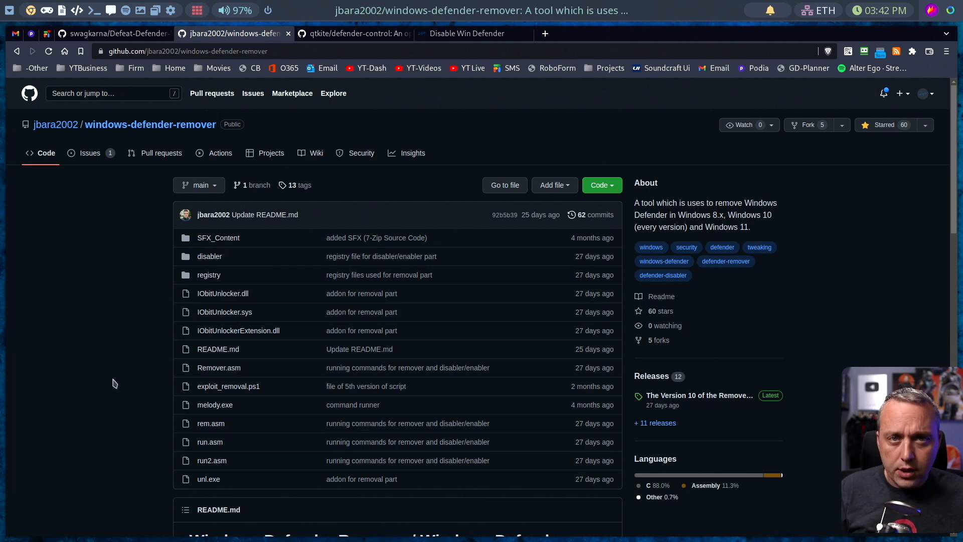
mouse_move(111, 381)
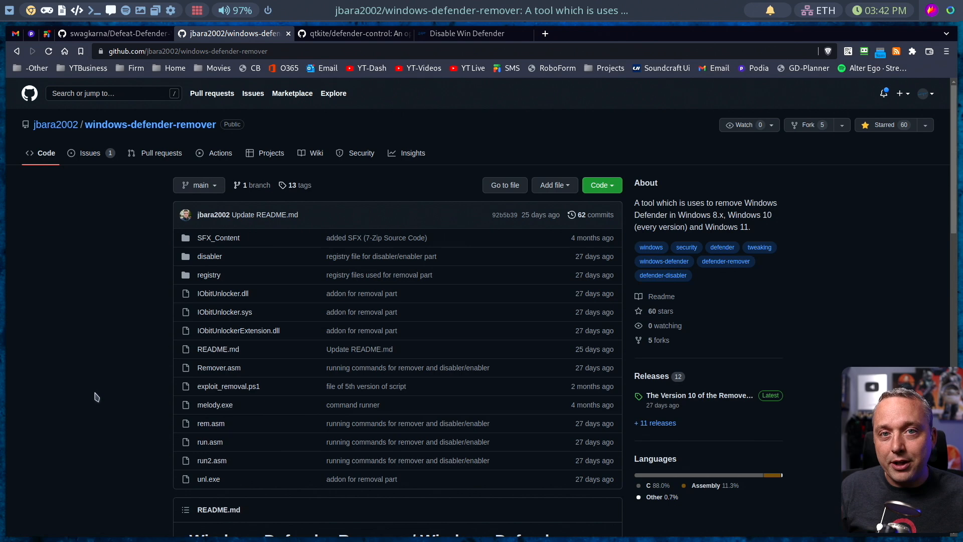
Step: Scroll to the windows-defender-remover README below its file list
scroll(down, 3)
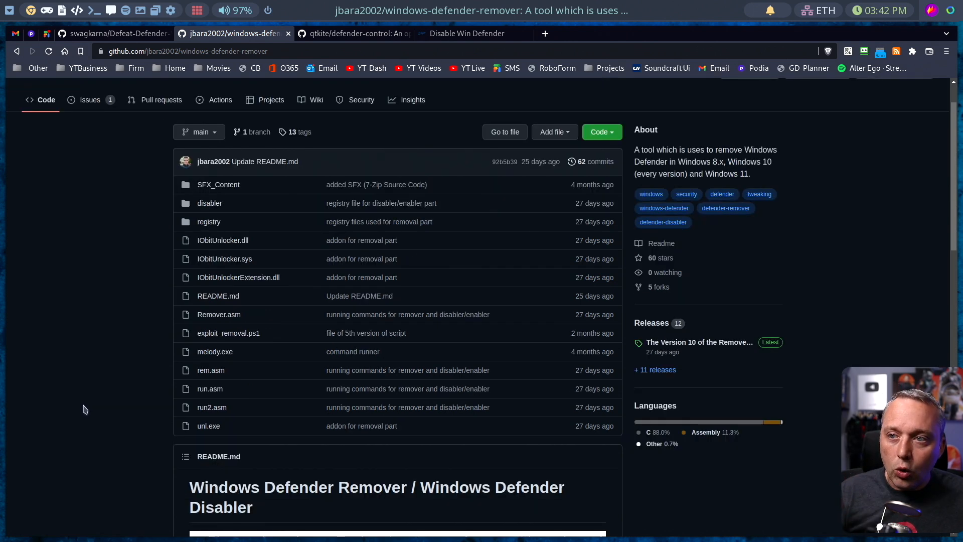
mouse_move(103, 286)
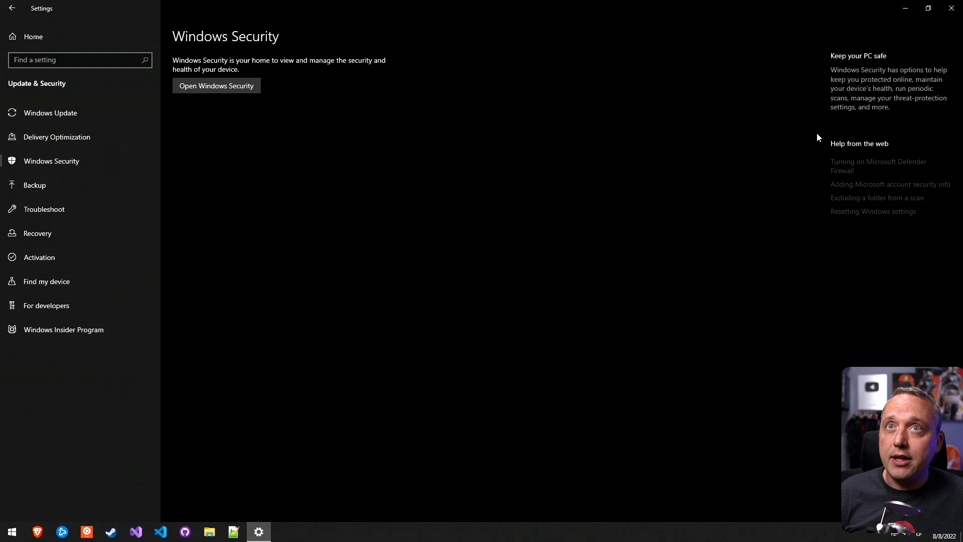
Step: Bring up the Steam game library from the taskbar
click(110, 531)
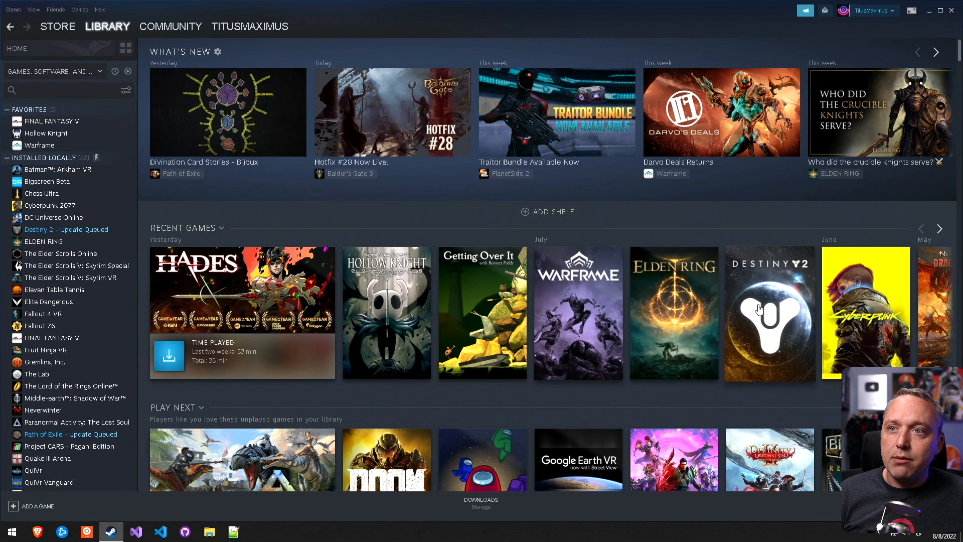
mouse_move(485, 210)
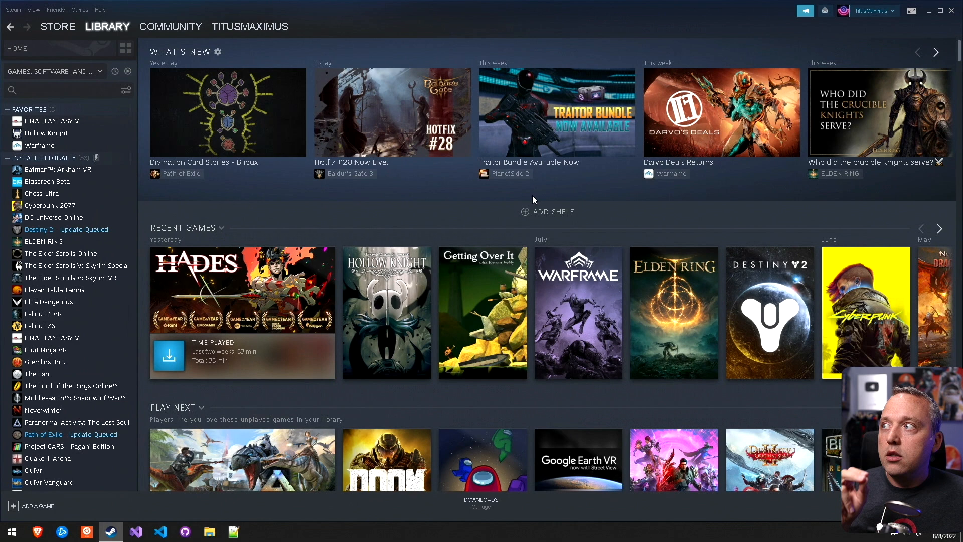
mouse_move(540, 219)
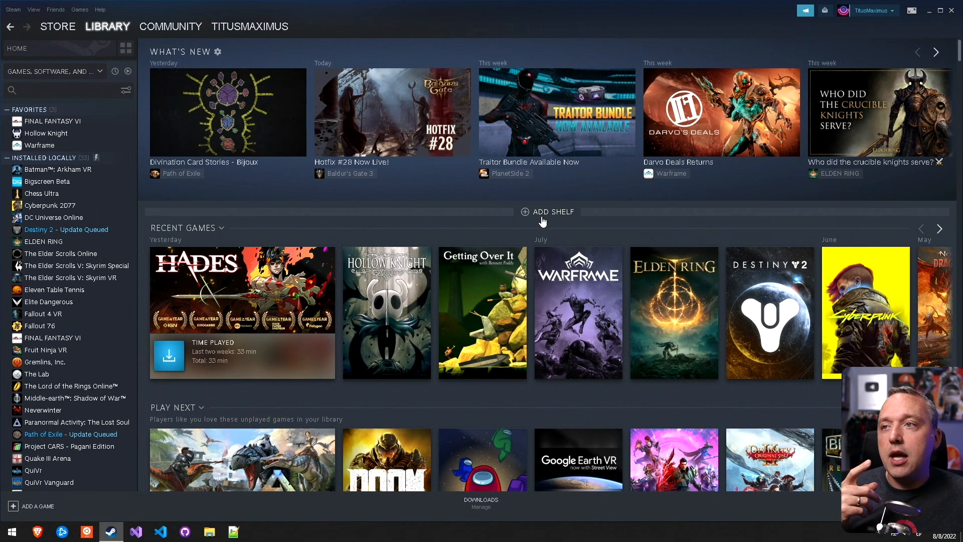
mouse_move(698, 174)
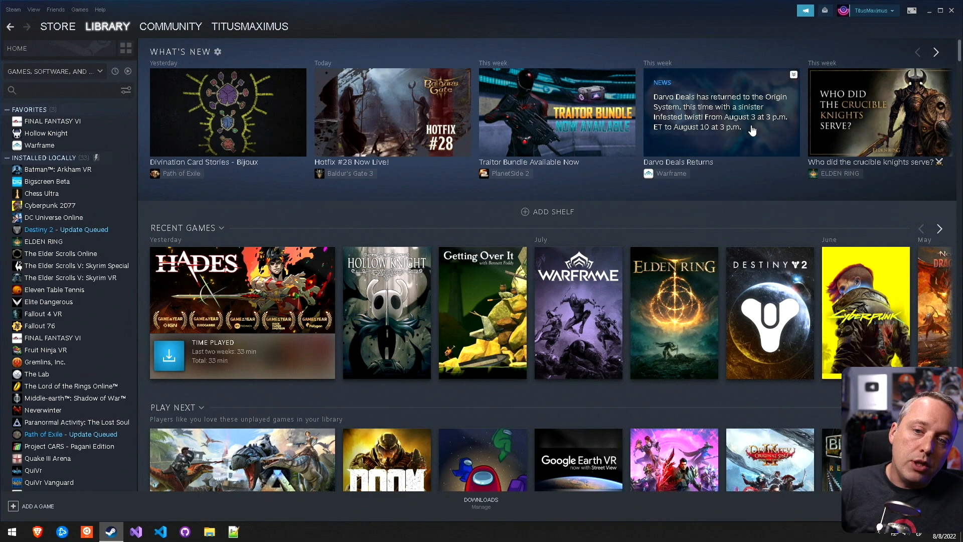
mouse_move(903, 28)
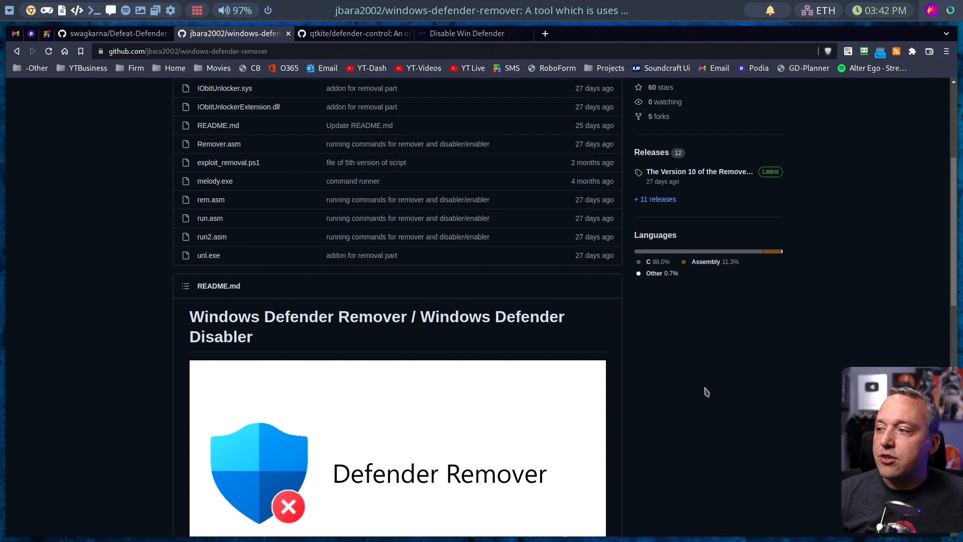
Step: Scroll the README to its features, requirements and three-option usage instructions
scroll(down, 3)
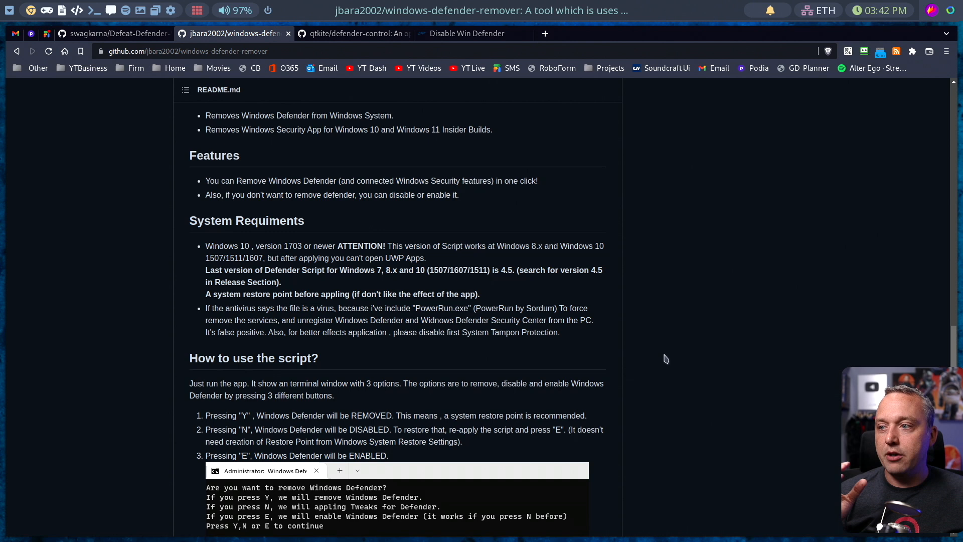
mouse_move(641, 366)
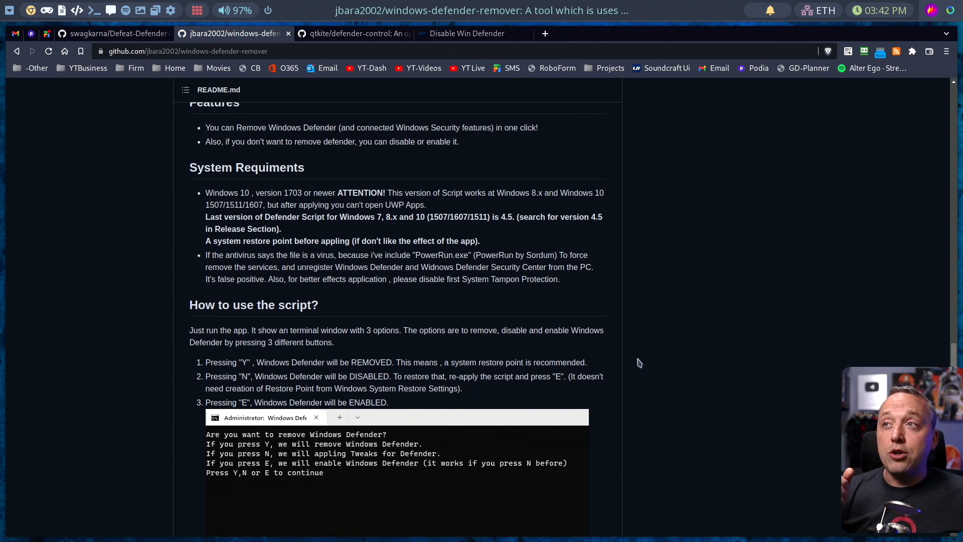
mouse_move(636, 351)
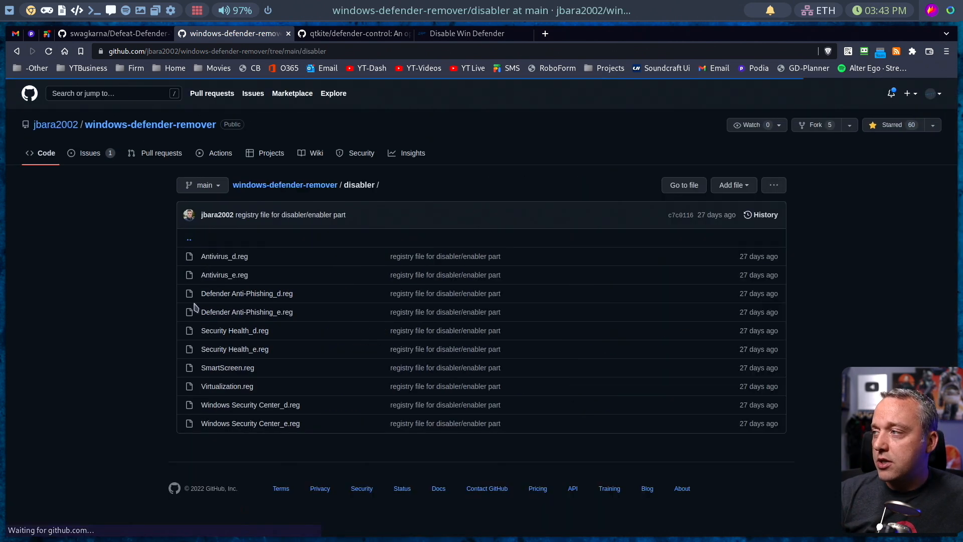
click(224, 256)
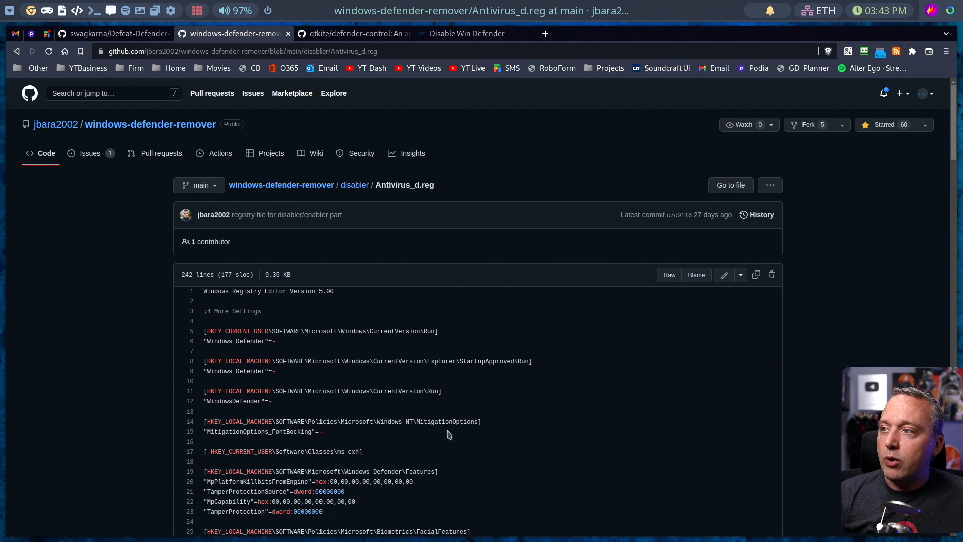
scroll(down, 3)
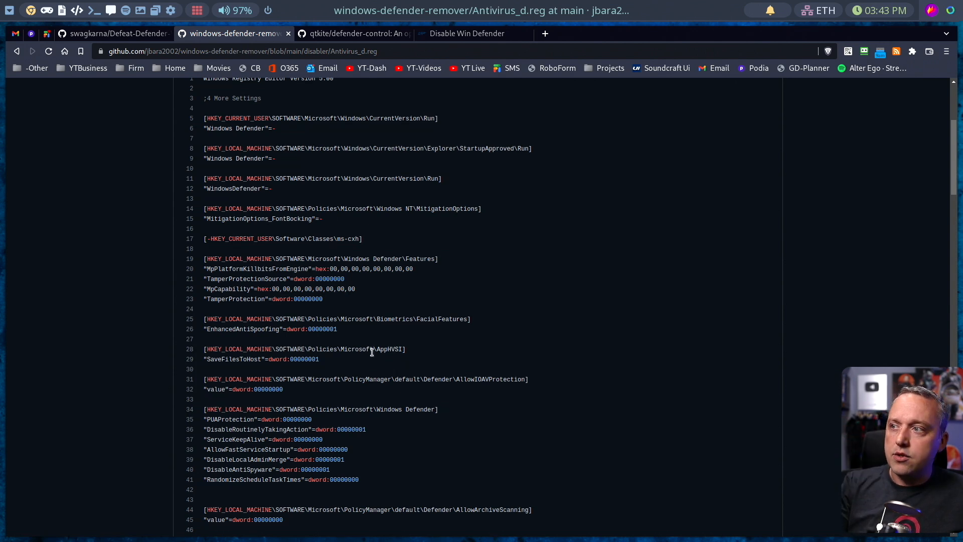
scroll(down, 3)
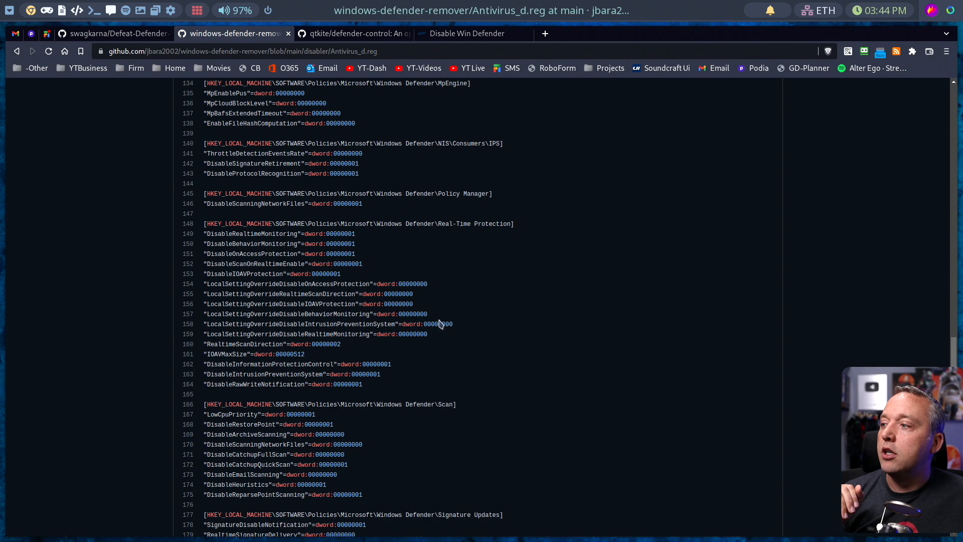
scroll(down, 3)
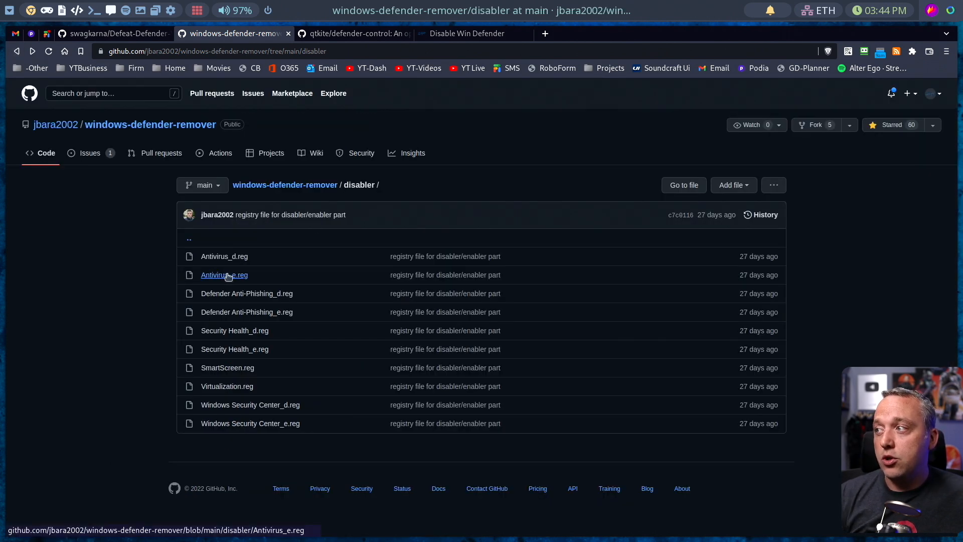
Step: Revisit the Defeat-Defender page, then return to the disabler folder's registry files
click(223, 275)
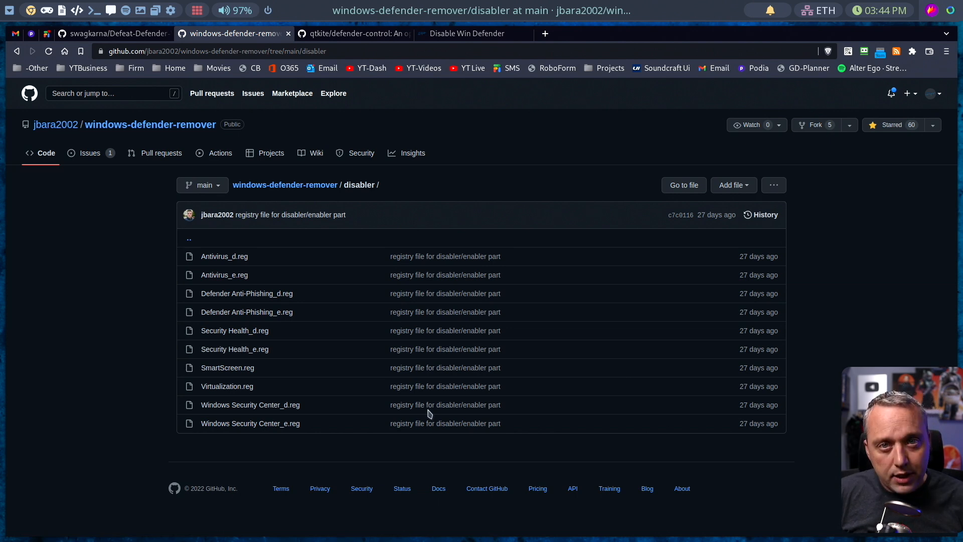
mouse_move(102, 29)
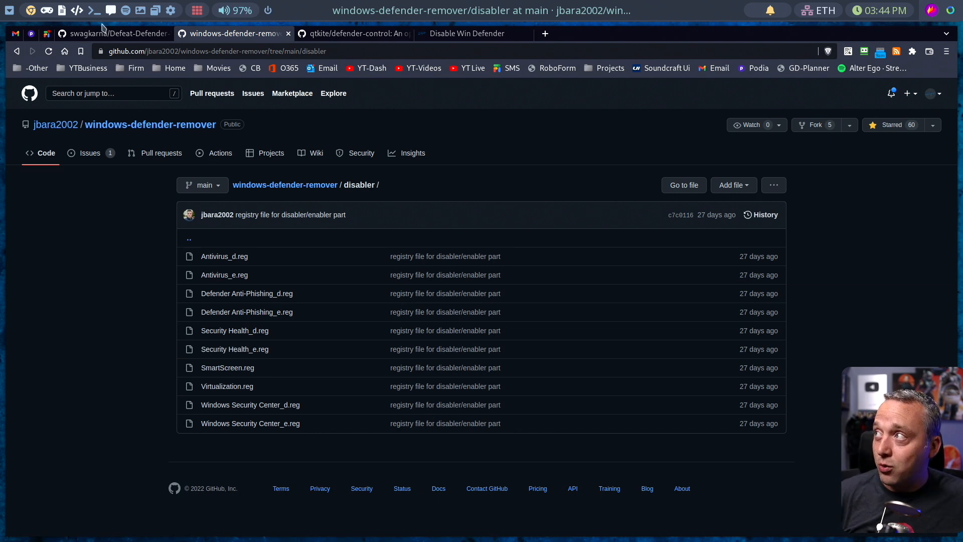
click(113, 33)
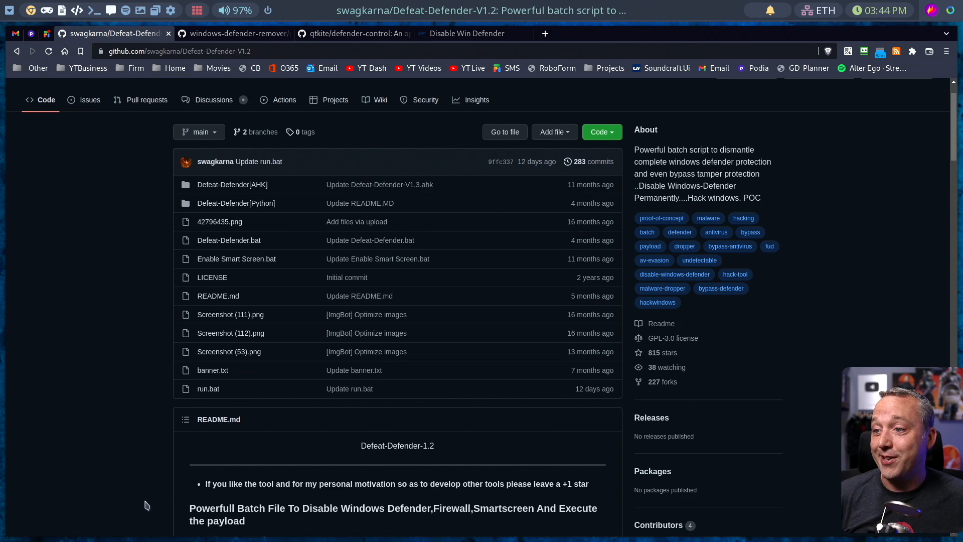
scroll(down, 3)
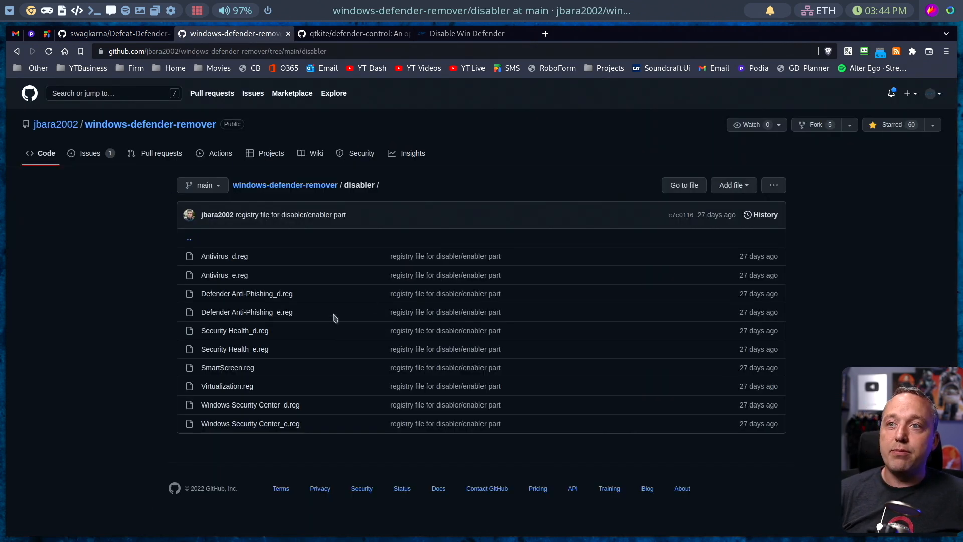
mouse_move(330, 320)
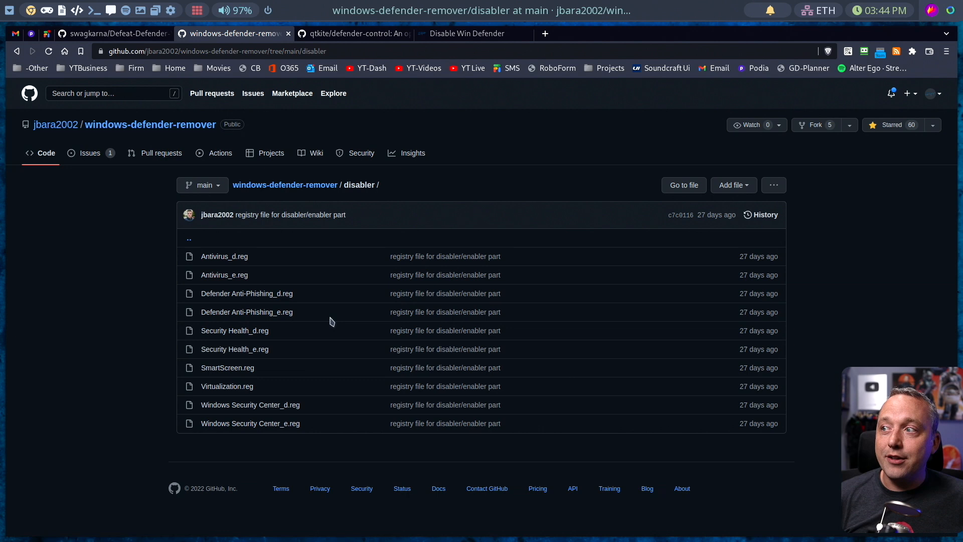
mouse_move(344, 315)
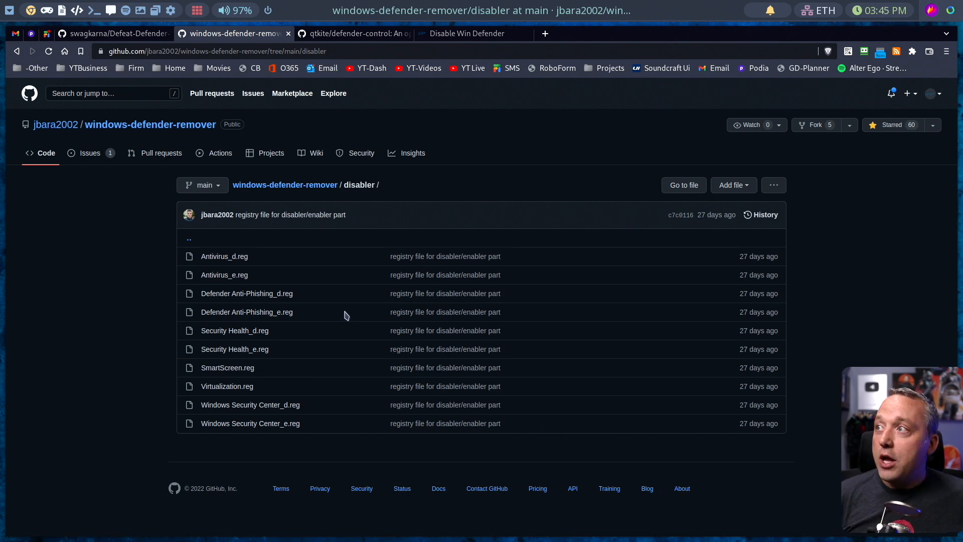
mouse_move(348, 324)
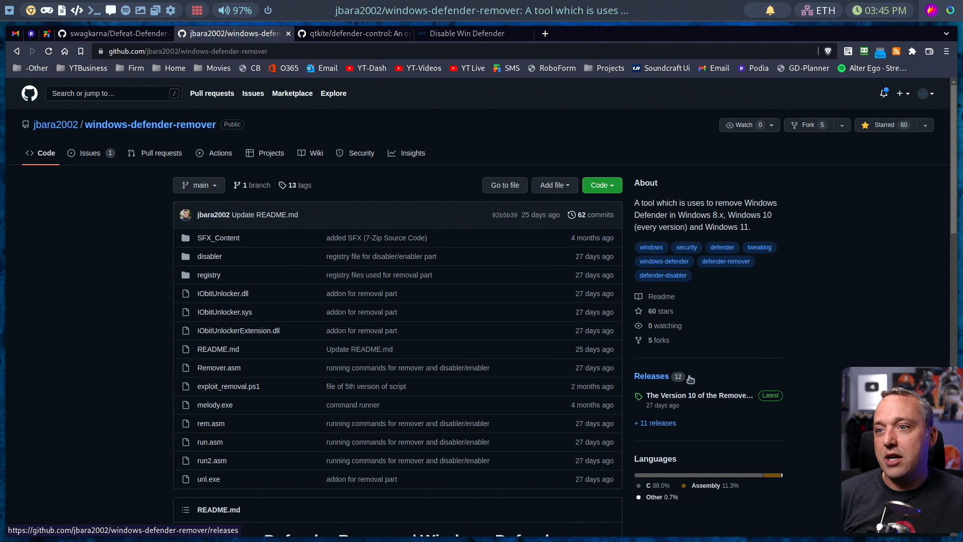
mouse_move(838, 324)
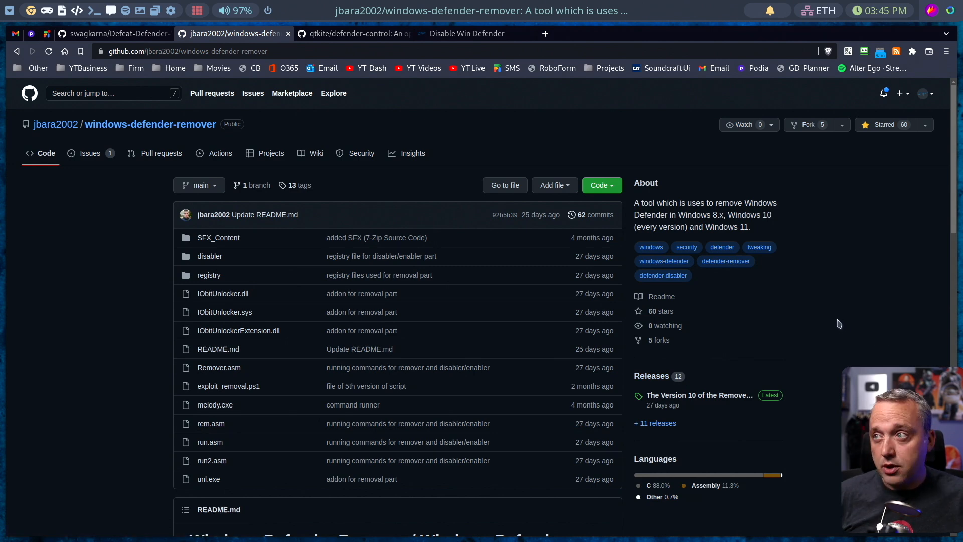
click(353, 33)
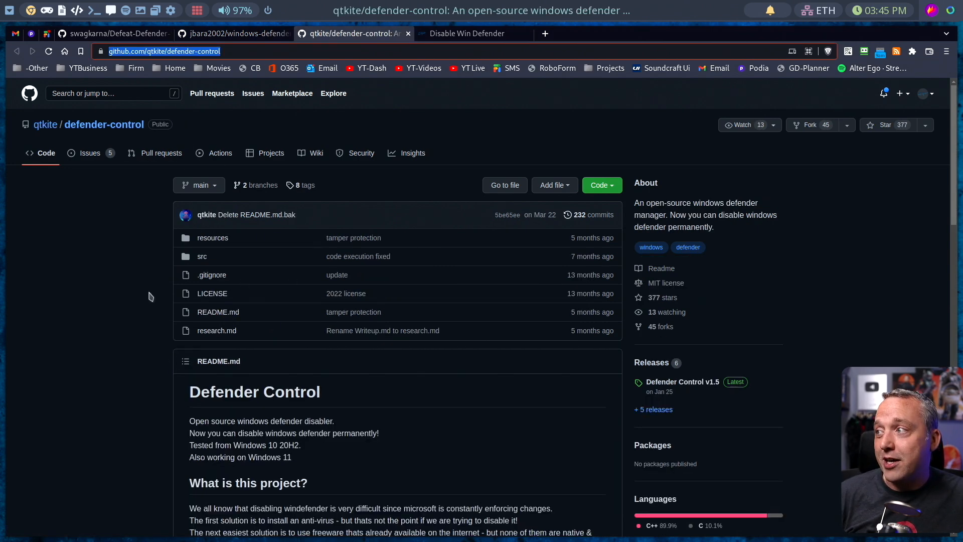
scroll(down, 3)
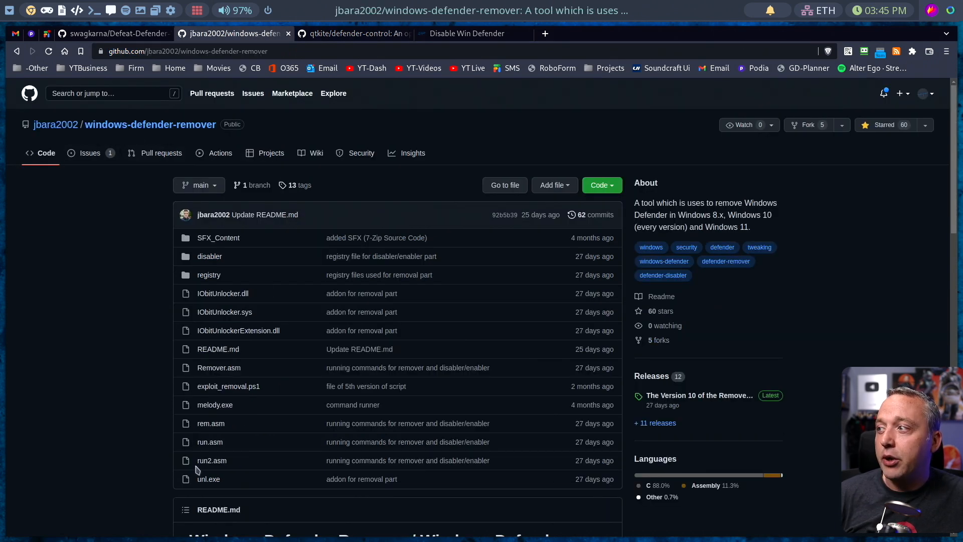
mouse_move(209, 423)
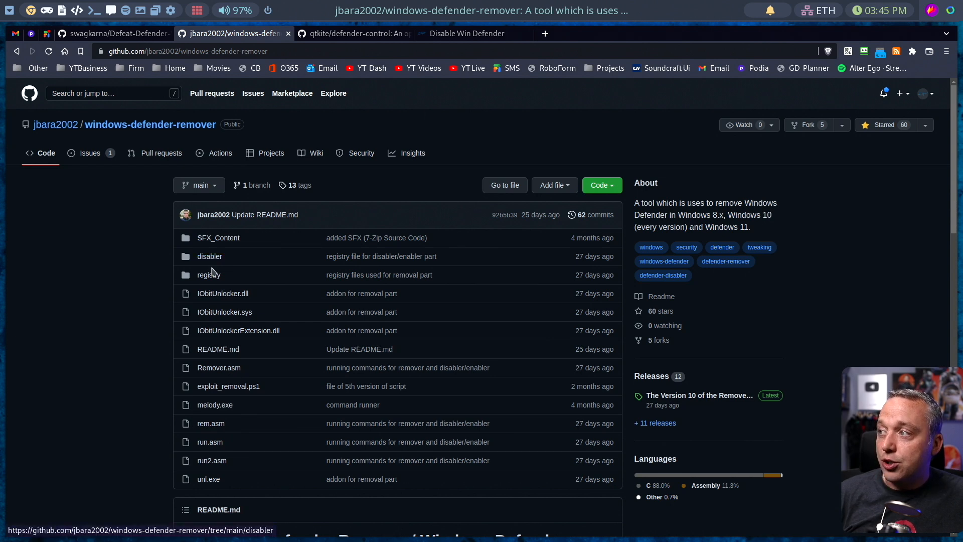
click(208, 275)
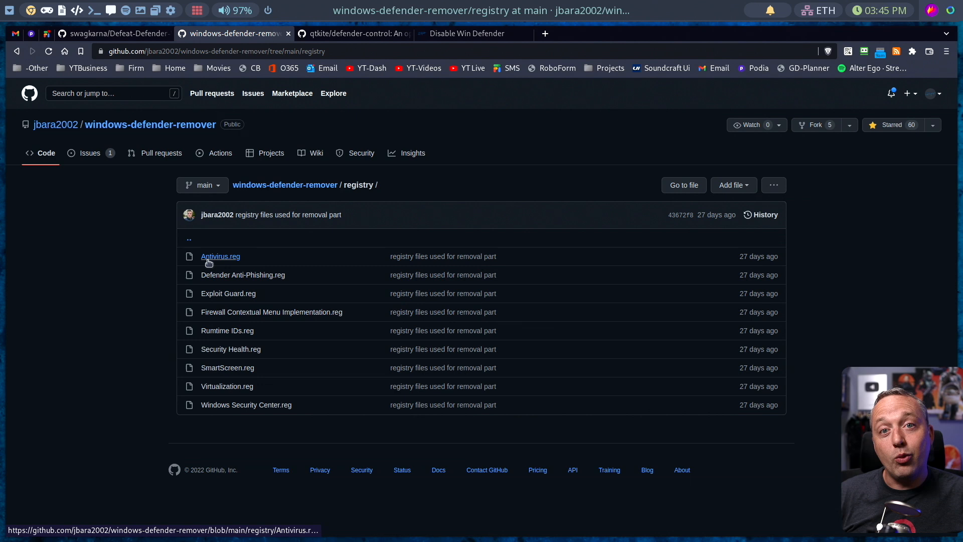
mouse_move(241, 275)
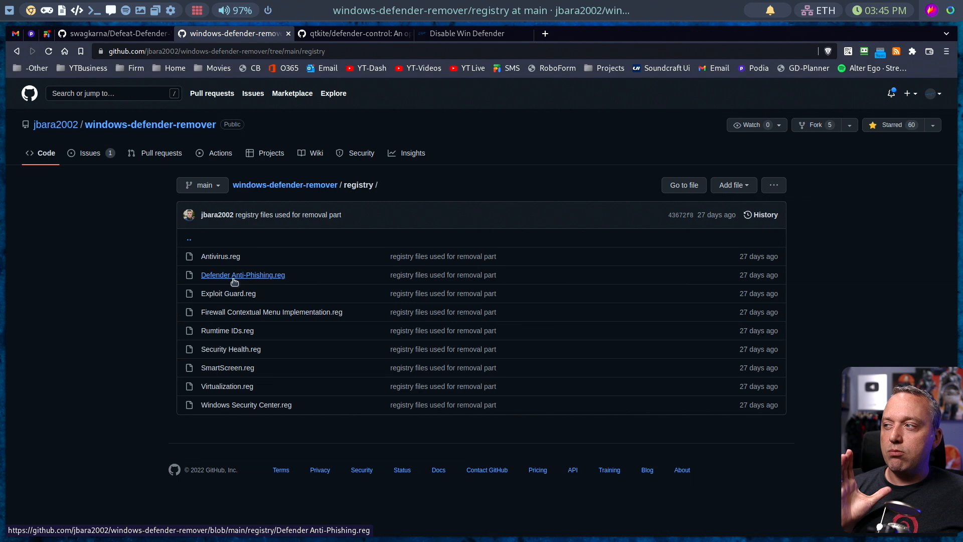
mouse_move(228, 293)
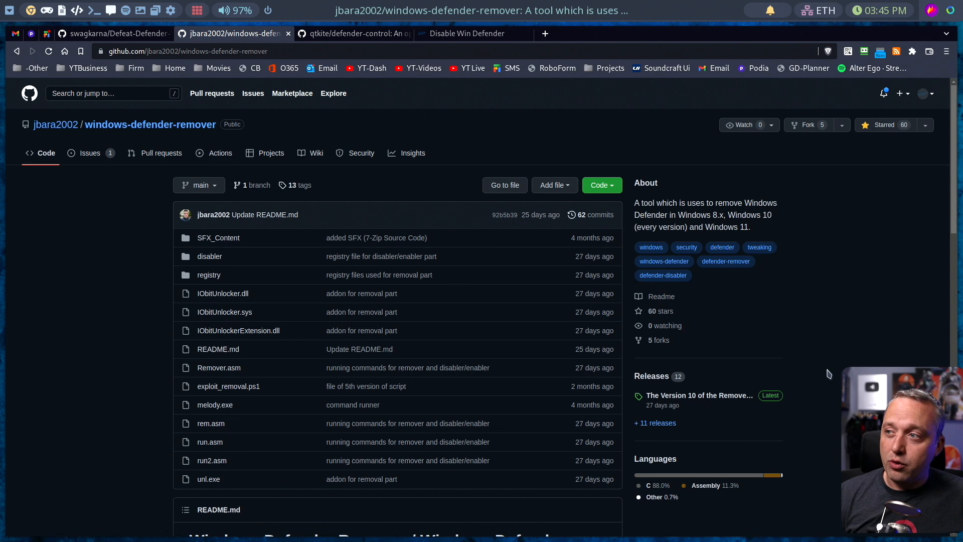
scroll(down, 3)
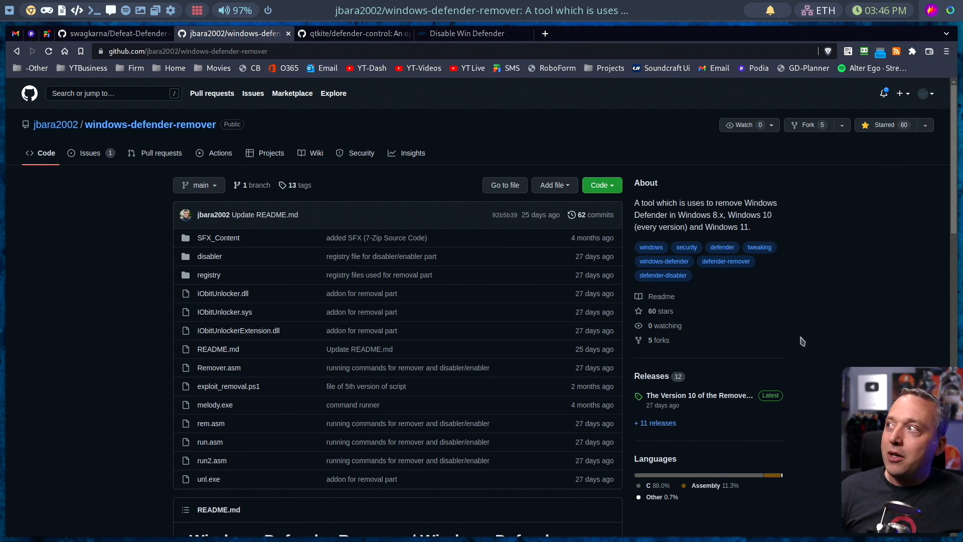
mouse_move(664, 325)
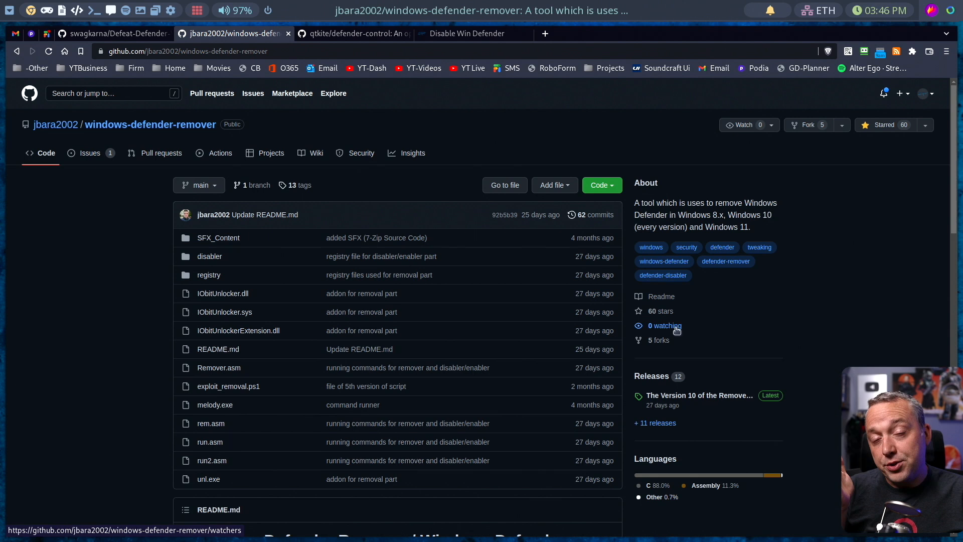
mouse_move(439, 392)
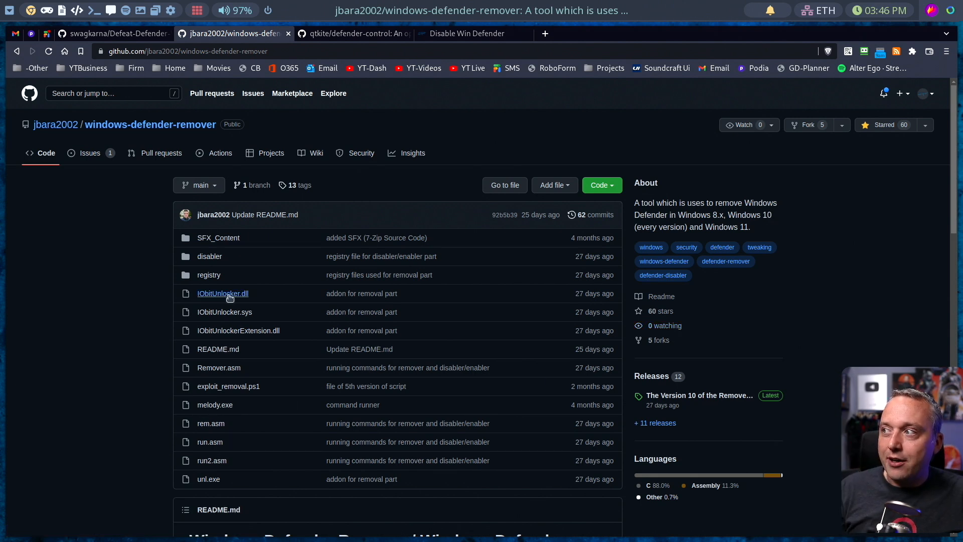
mouse_move(209, 275)
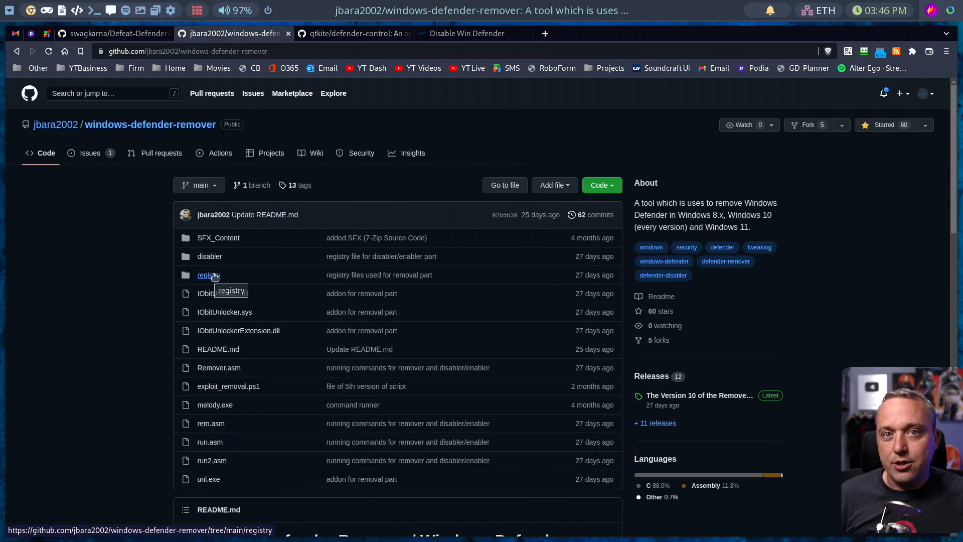